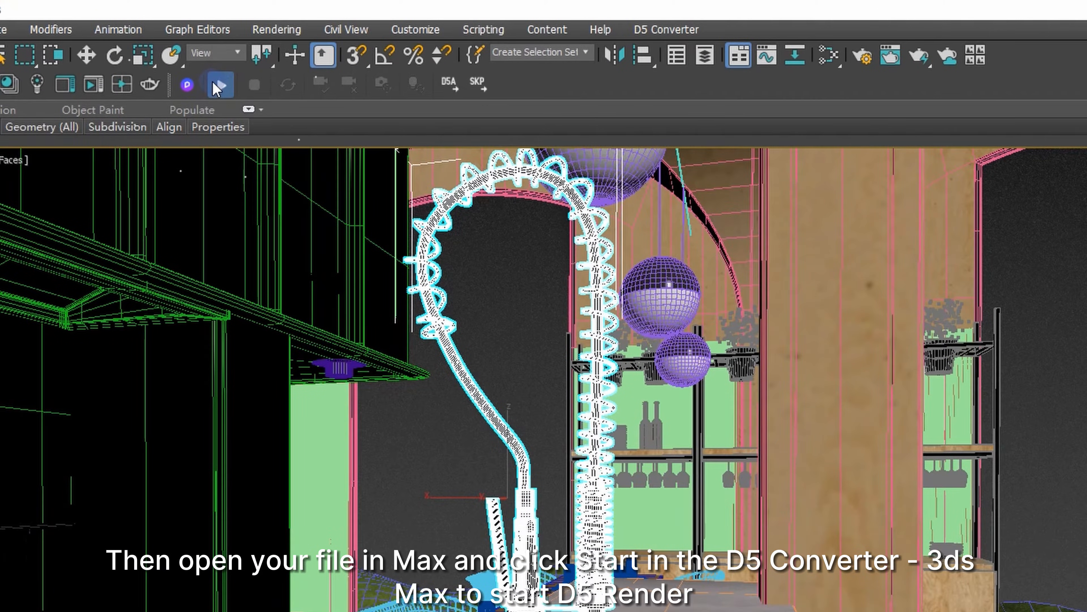
- Launch D5 Render from the D5 Converter toolbar so the restaurant scene transfers over
left_click(314, 53)
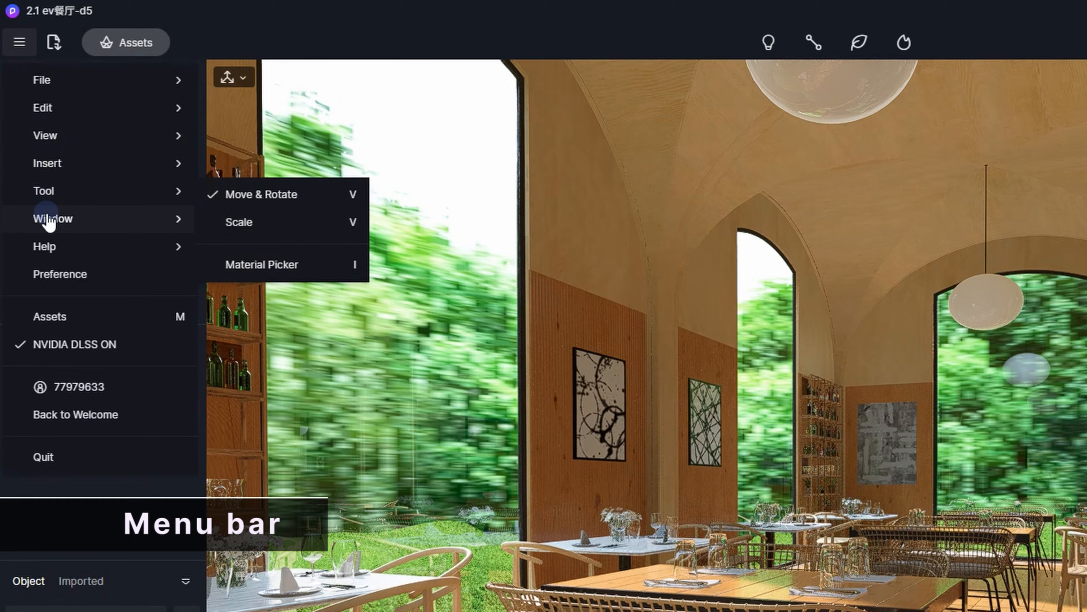
left_click(54, 43)
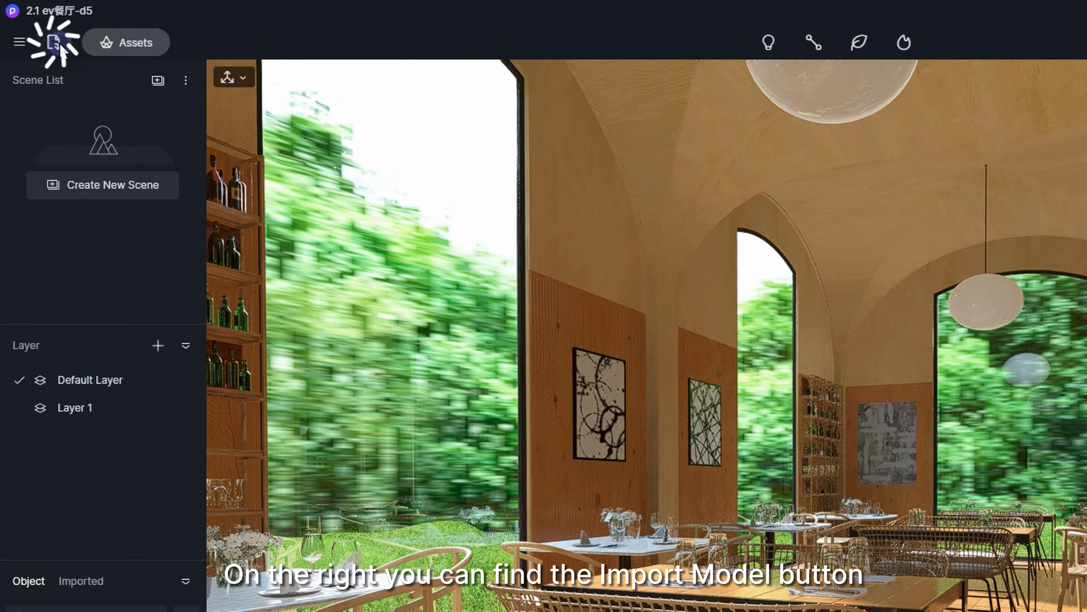
left_click(53, 43)
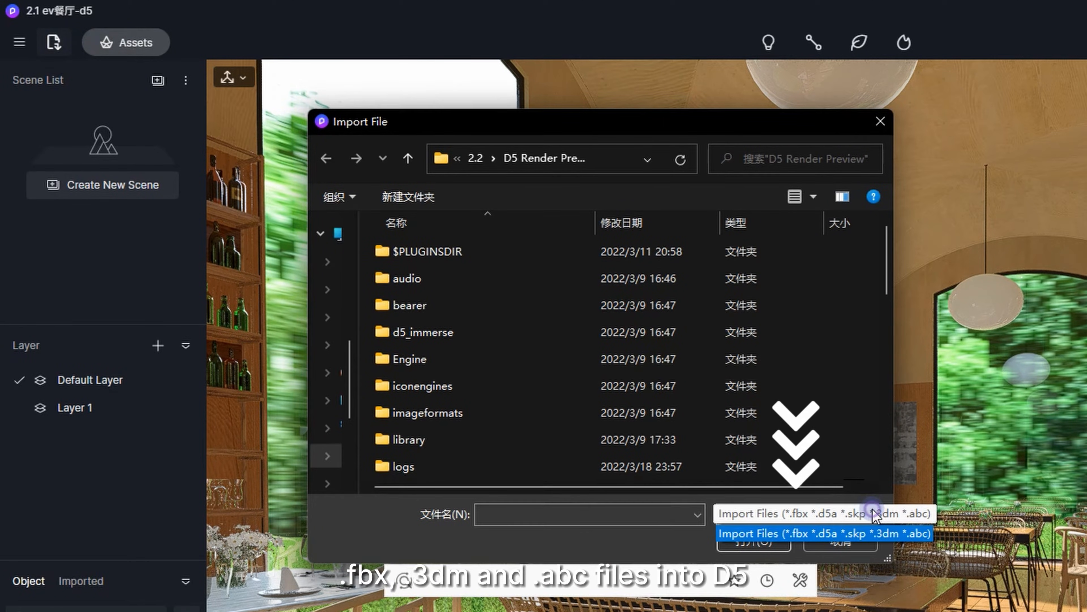
mouse_move(881, 540)
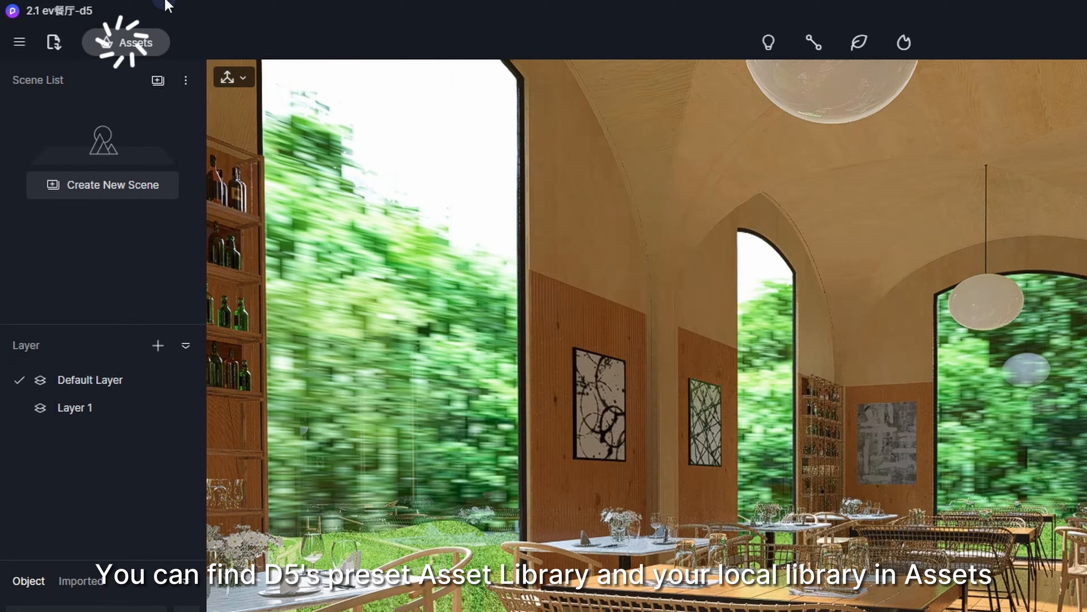
left_click(127, 42)
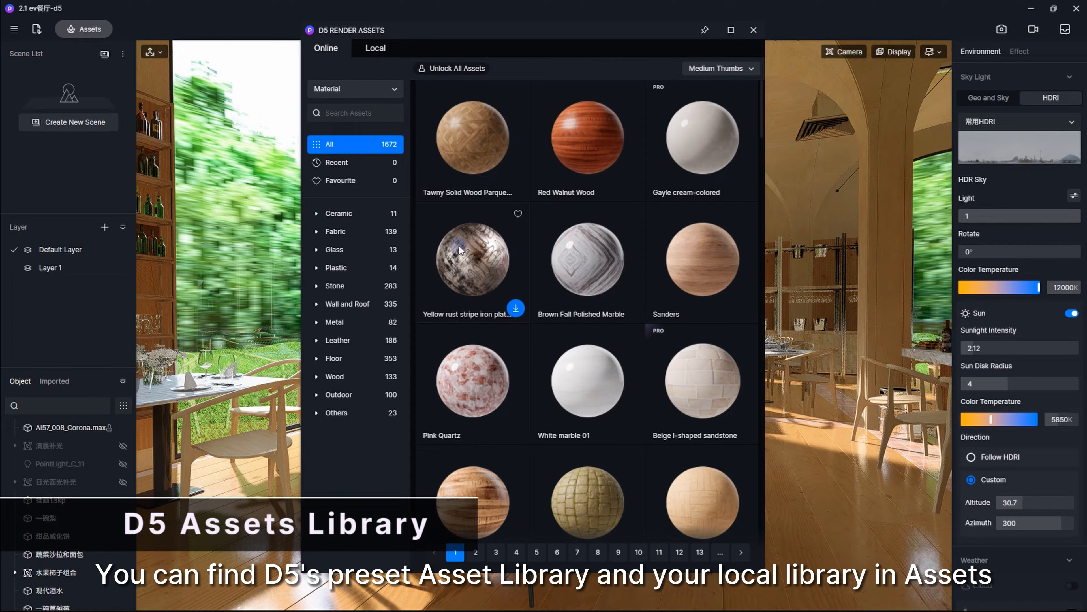
left_click(374, 48)
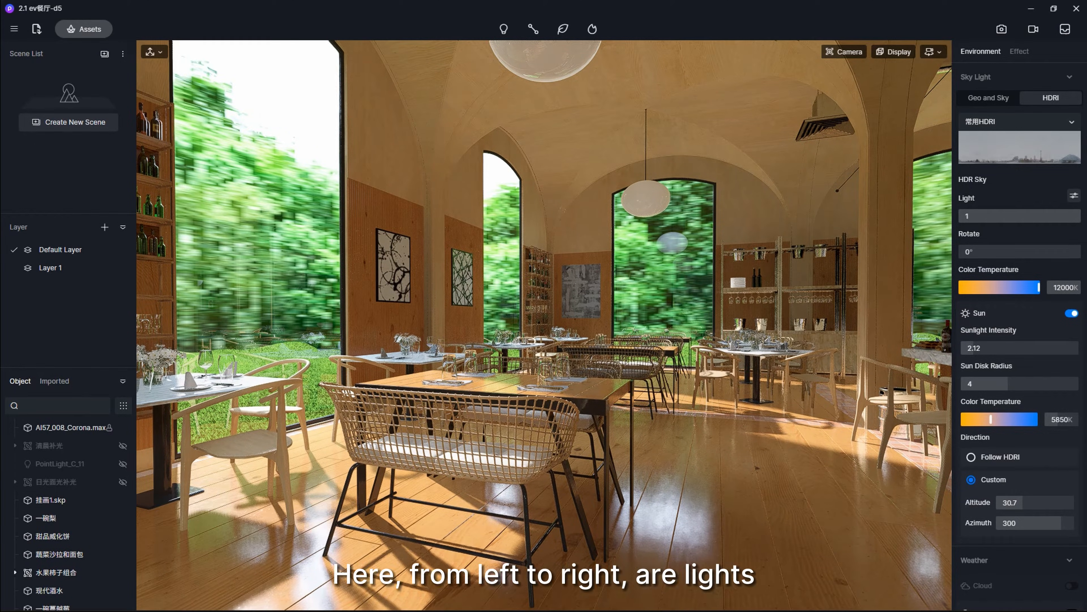
left_click(504, 29)
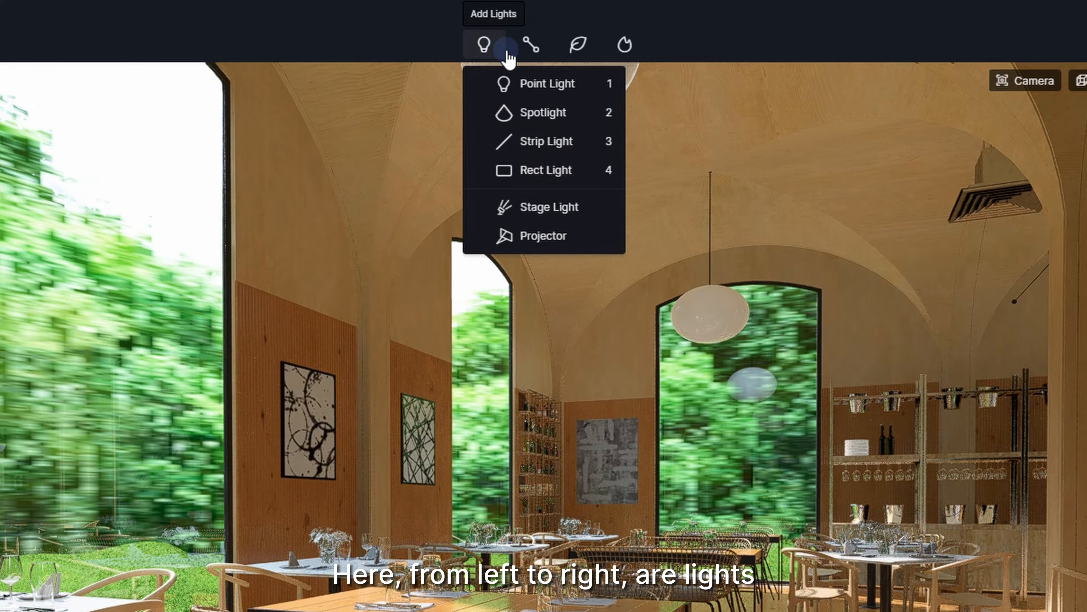
left_click(578, 44)
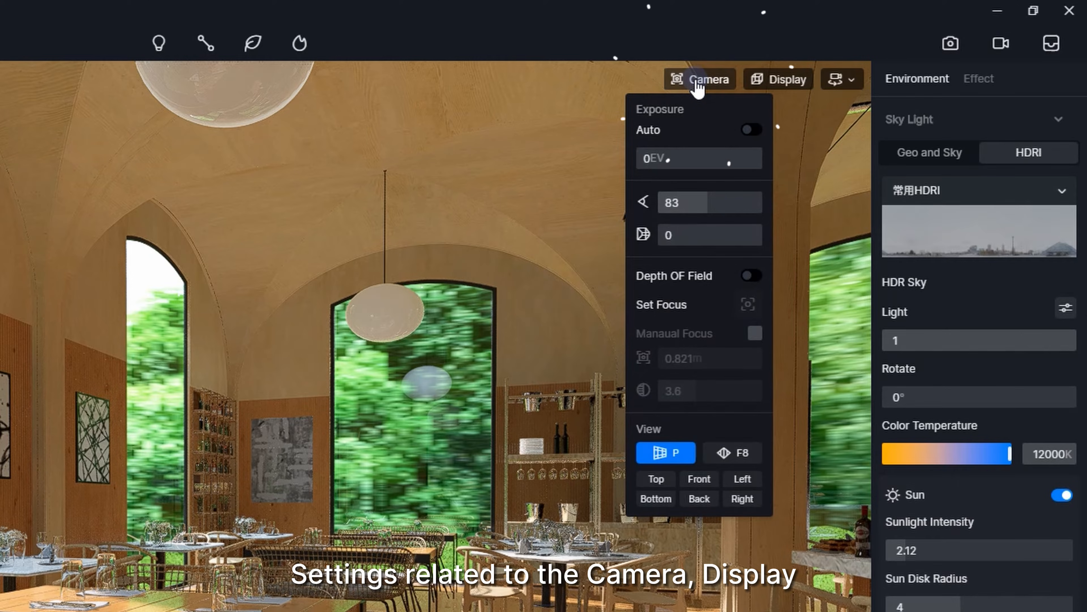
left_click(839, 80)
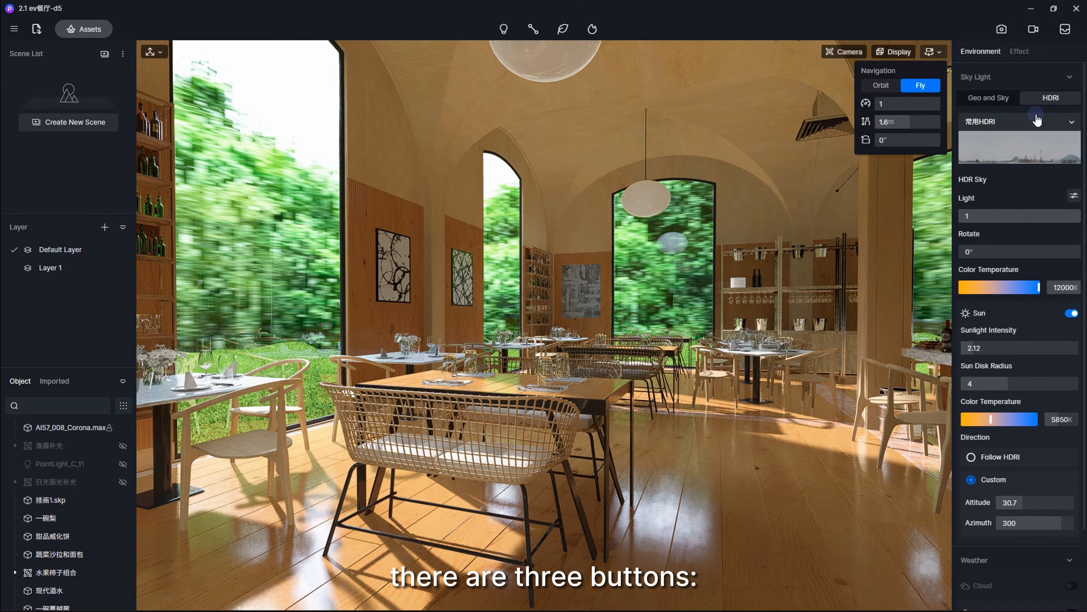
left_click(1033, 29)
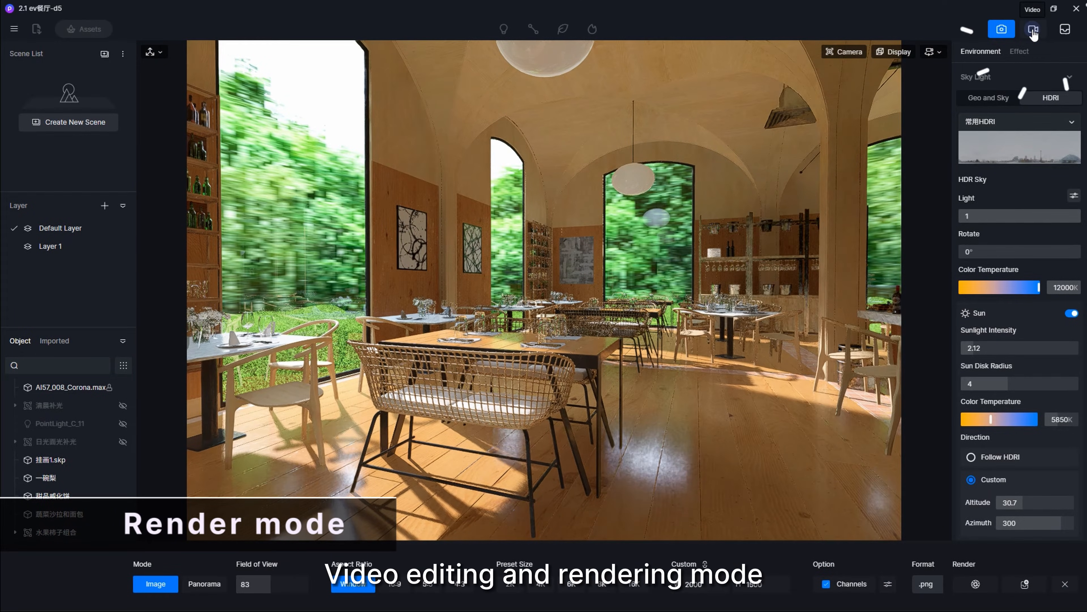
left_click(1066, 29)
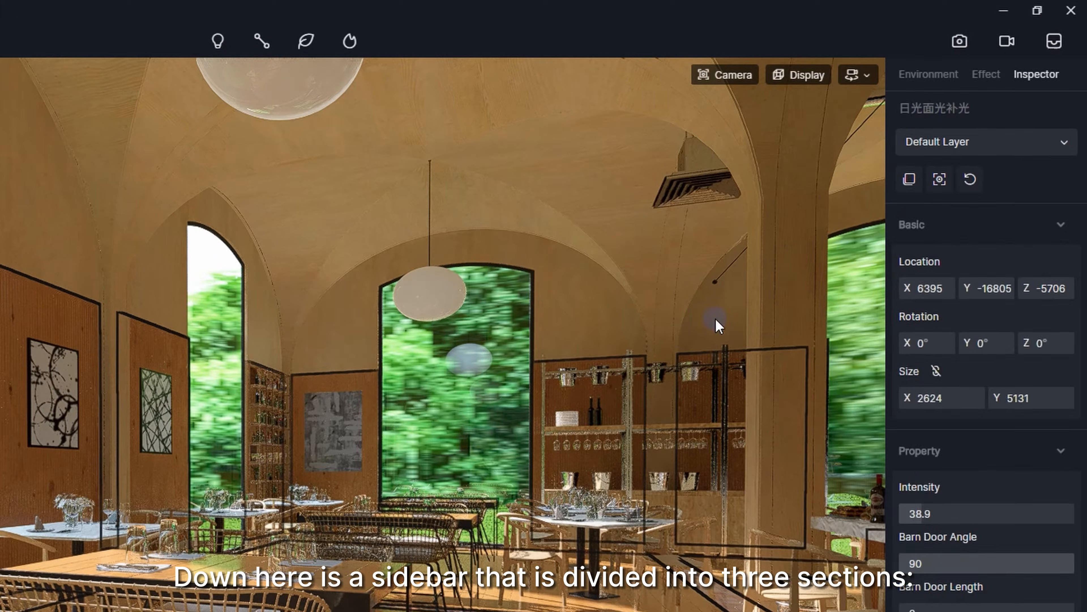
left_click(986, 74)
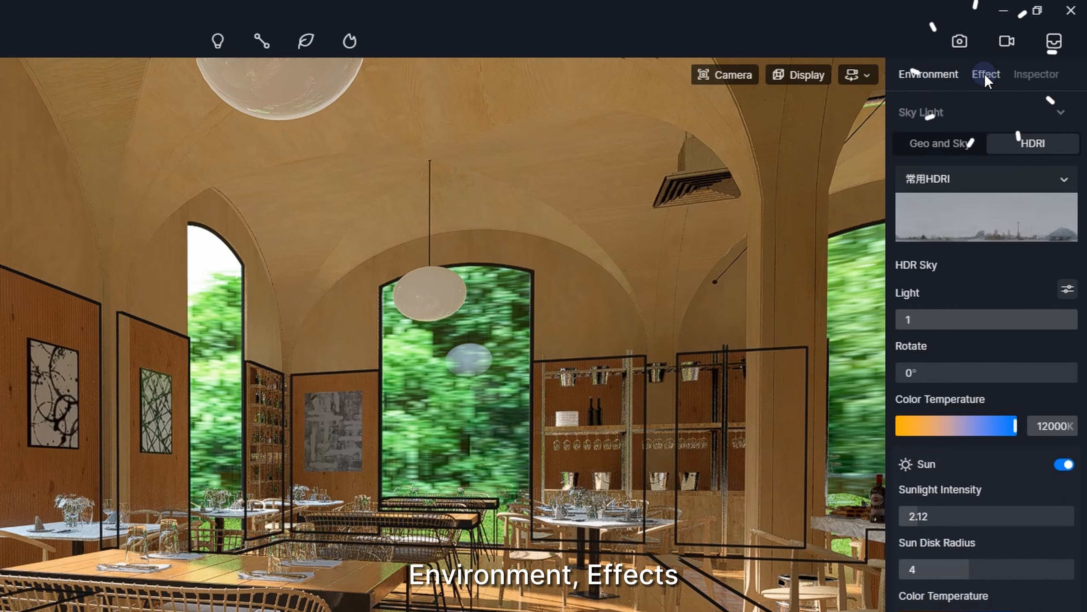
left_click(1036, 74)
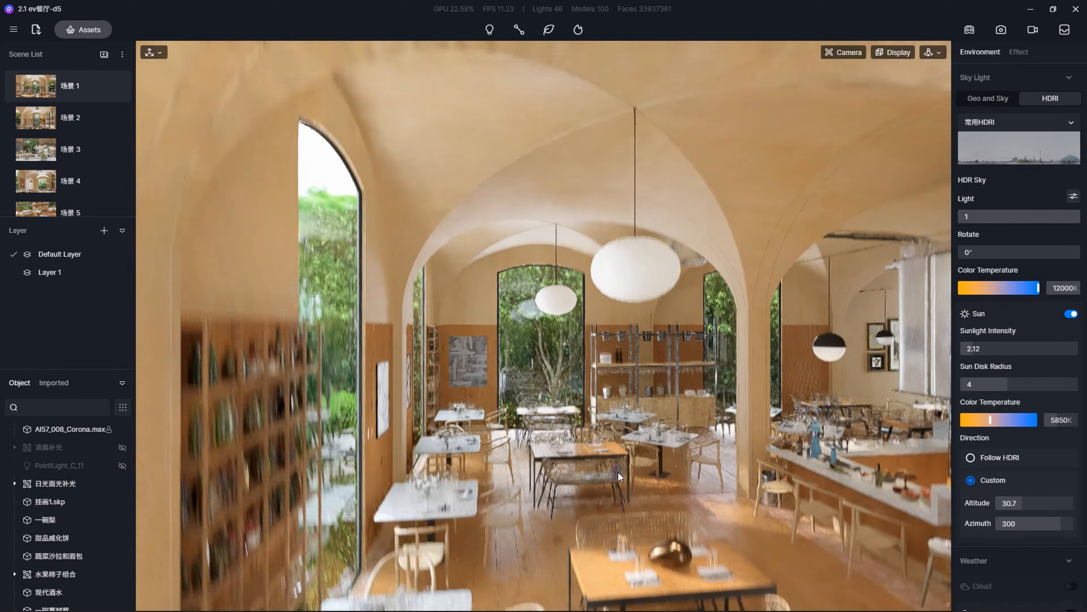
- Look around the dining hall from the arched back window down onto the tables and bar stools
left_click_drag(619, 476, 555, 394)
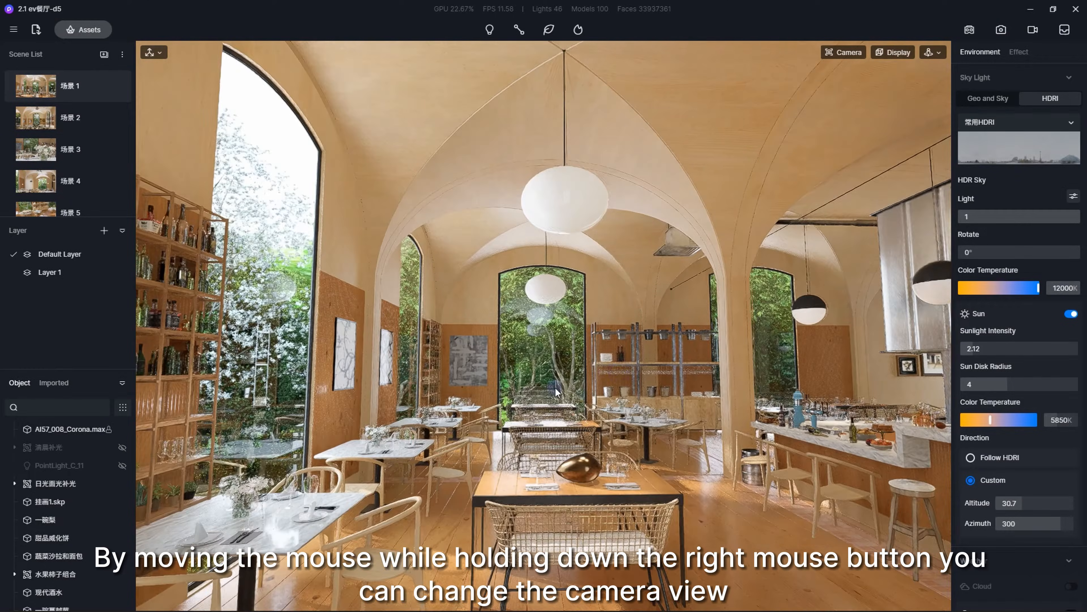
left_click_drag(555, 392, 534, 479)
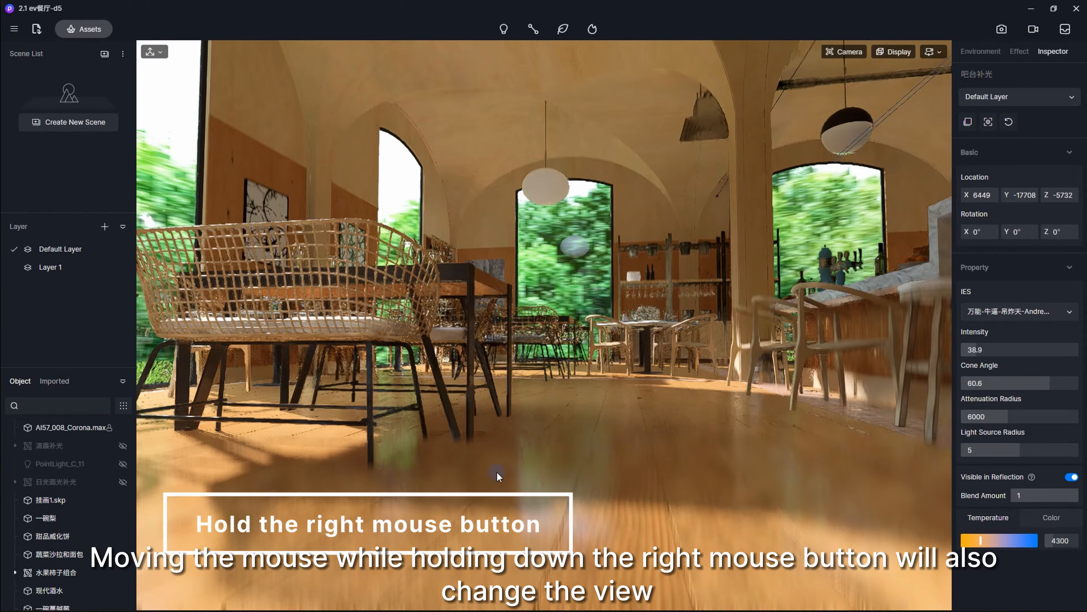
left_click_drag(497, 476, 380, 413)
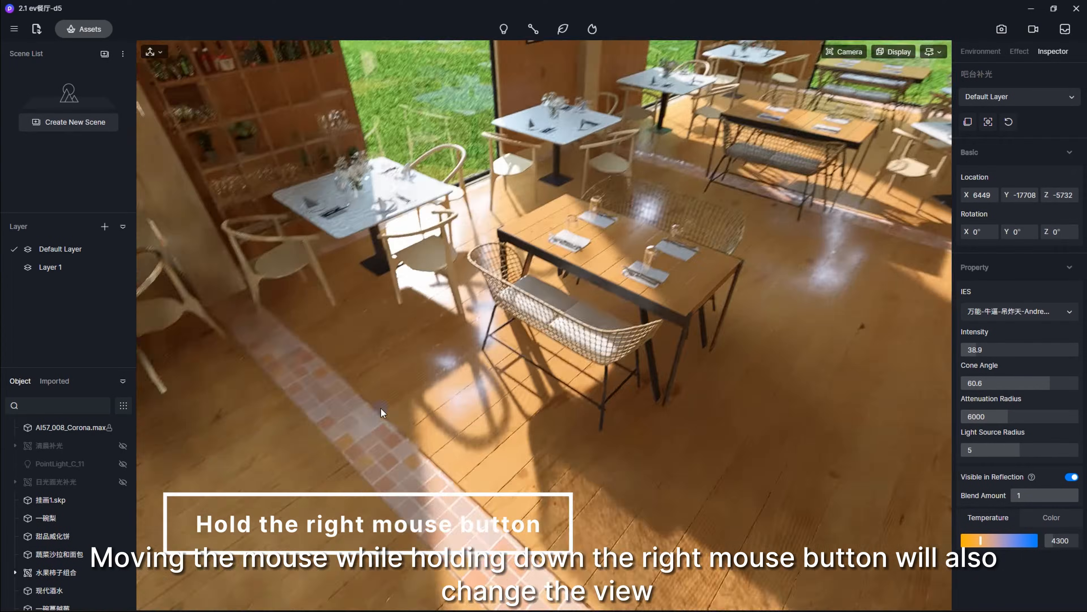
left_click_drag(380, 413, 744, 396)
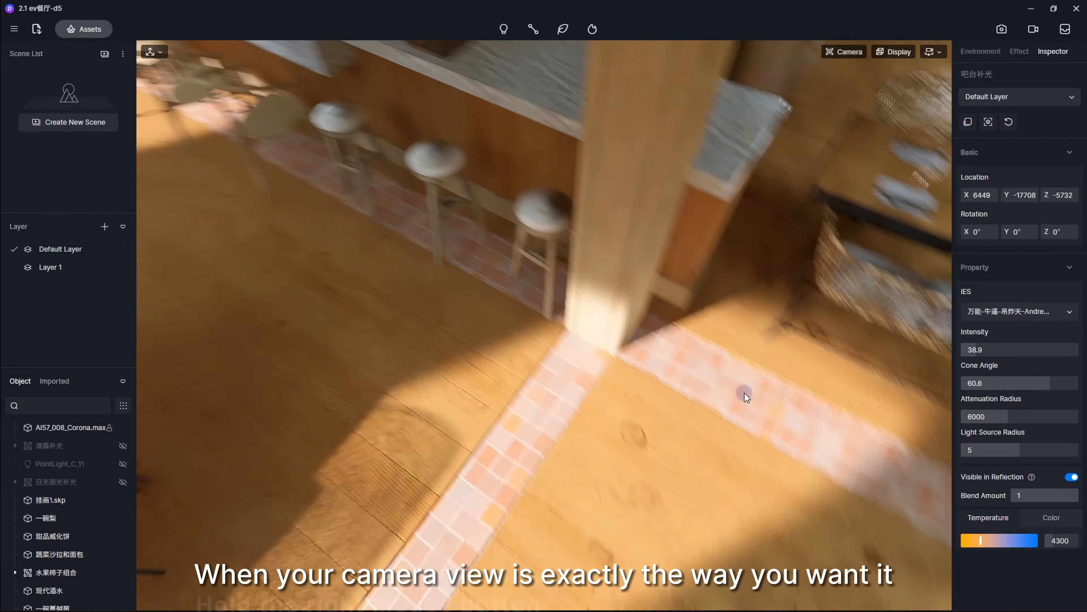
- Frame the arched windows and pendant lamps and bring up the two-point perspective camera options
left_click(843, 52)
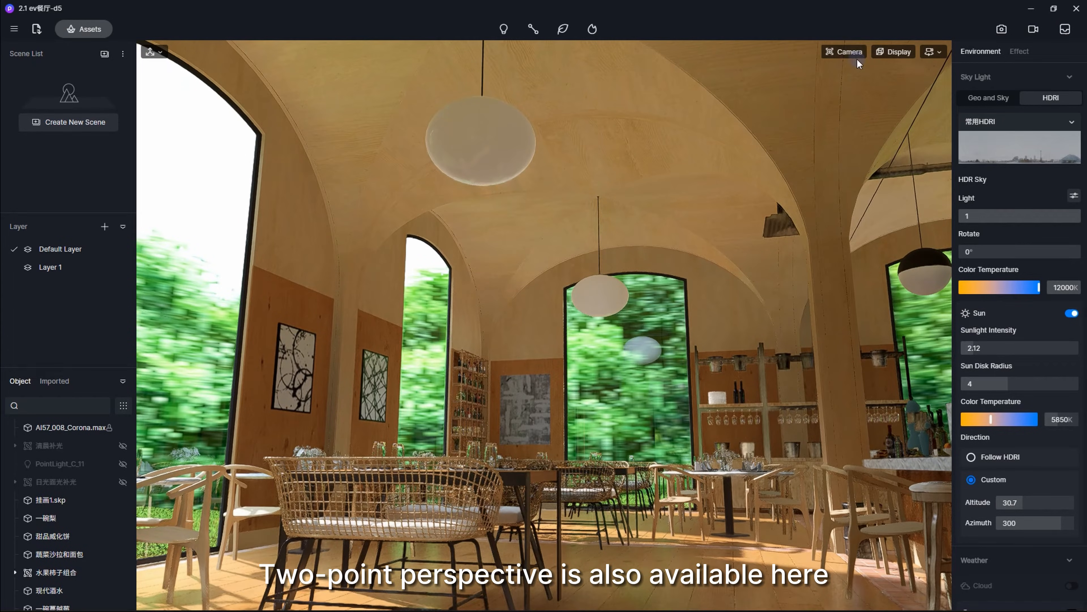
left_click(844, 52)
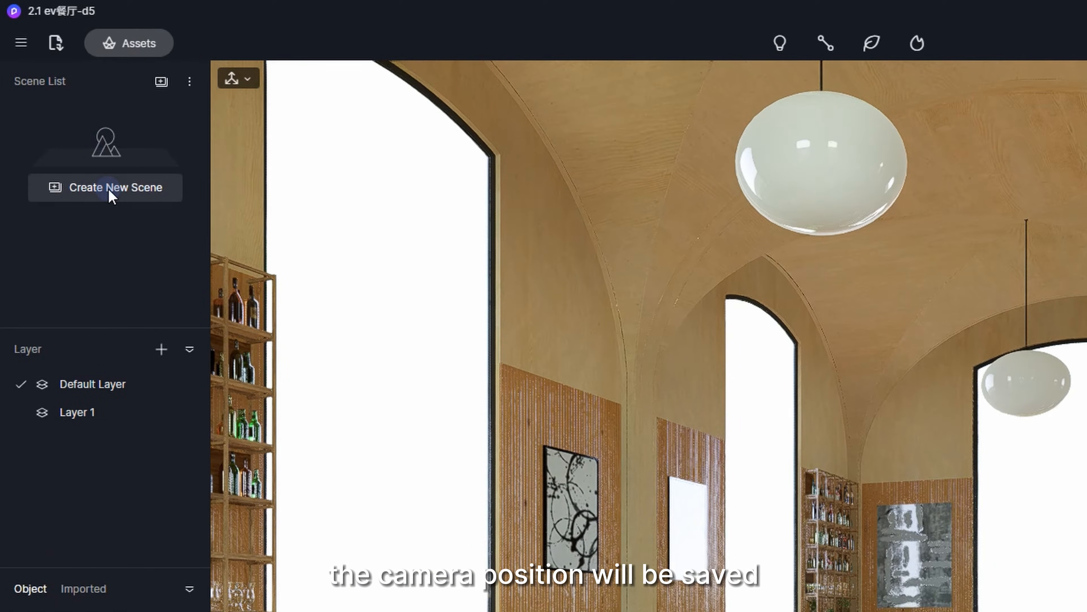
- Create a new scene from the current camera view in the Scene List
left_click(105, 188)
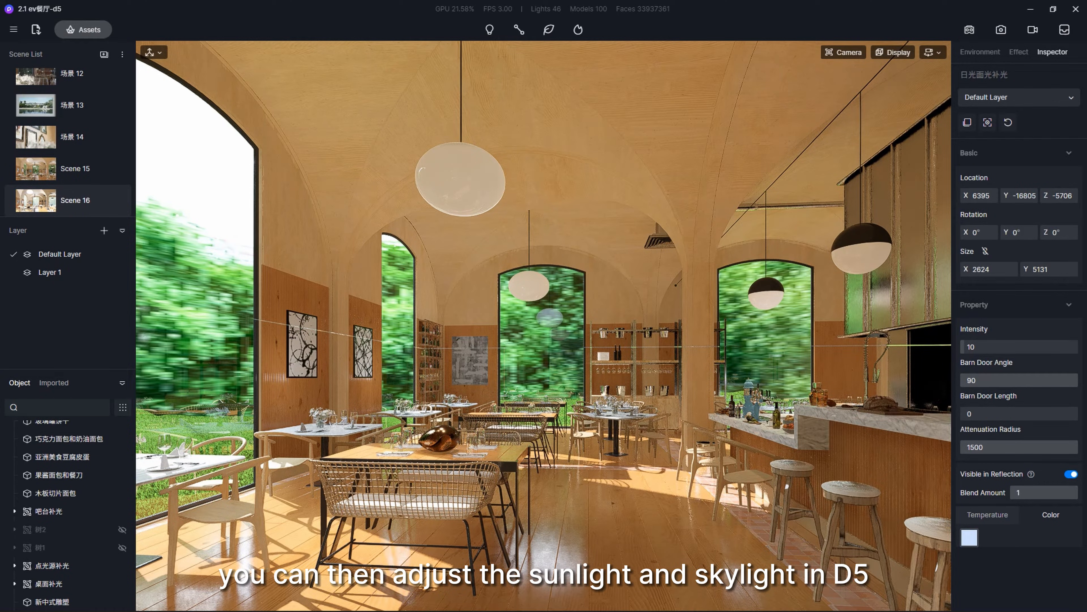
left_click(979, 51)
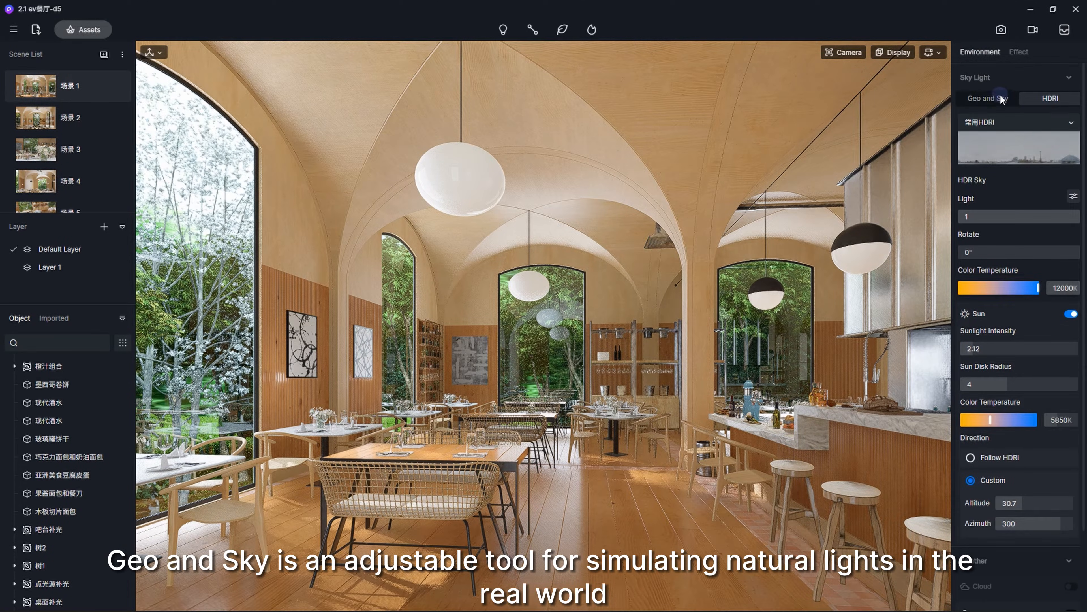
- Switch Sky Light to Geo and Sky and swing the sun between afternoon (14:01) and morning (09:43)
left_click(987, 98)
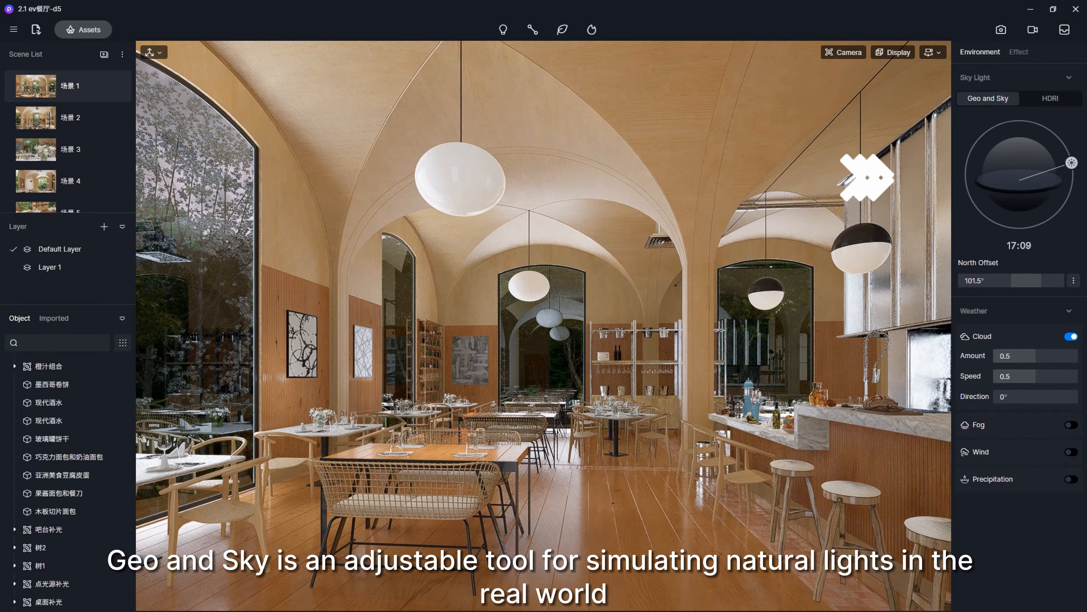
left_click_drag(1058, 164, 1051, 124)
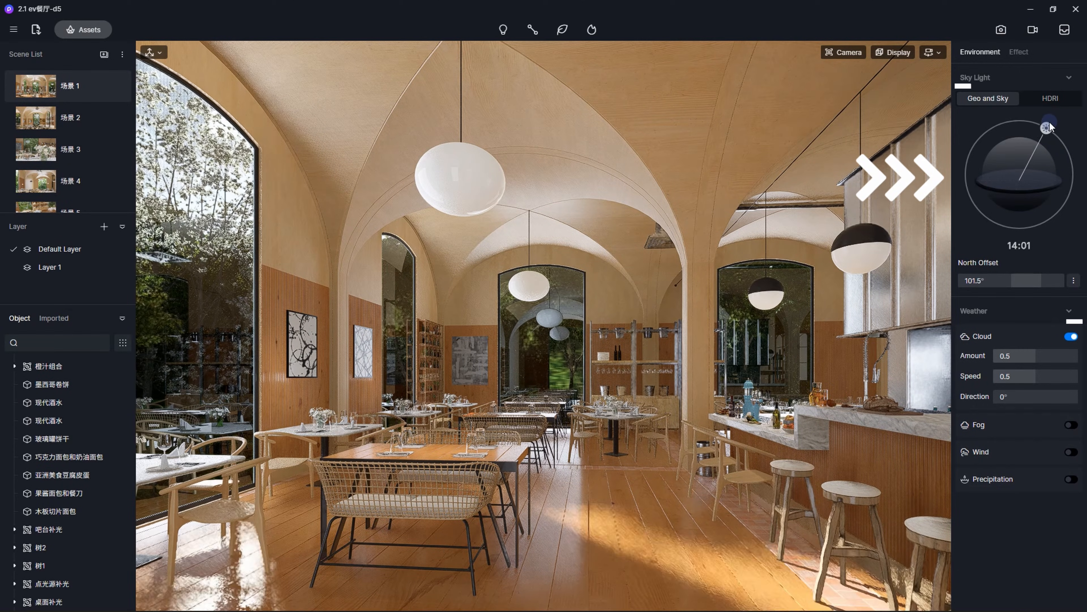
left_click_drag(1047, 125, 978, 118)
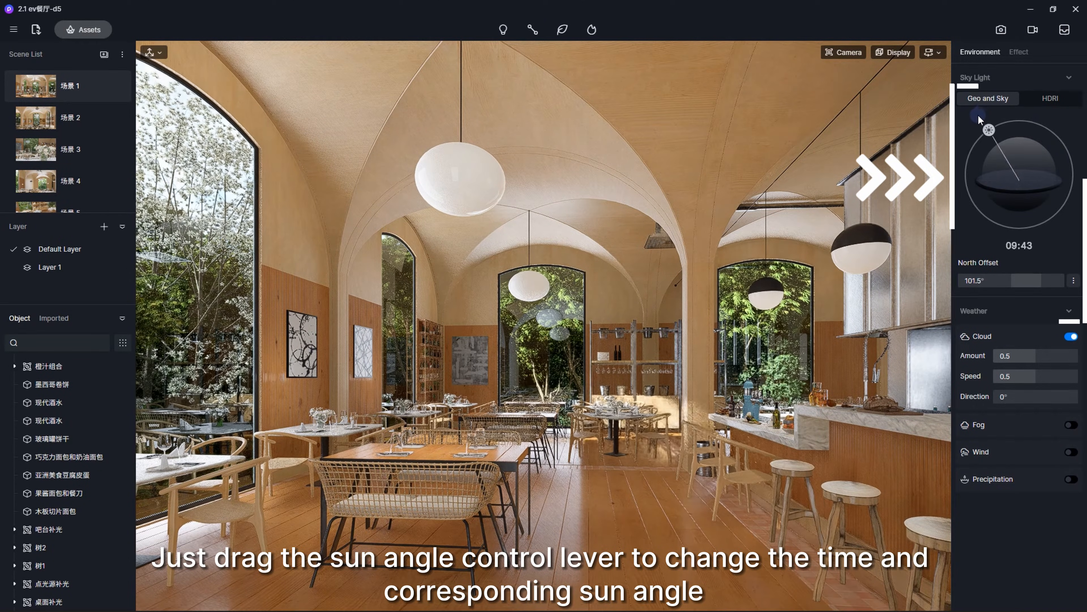
left_click_drag(976, 118, 1010, 121)
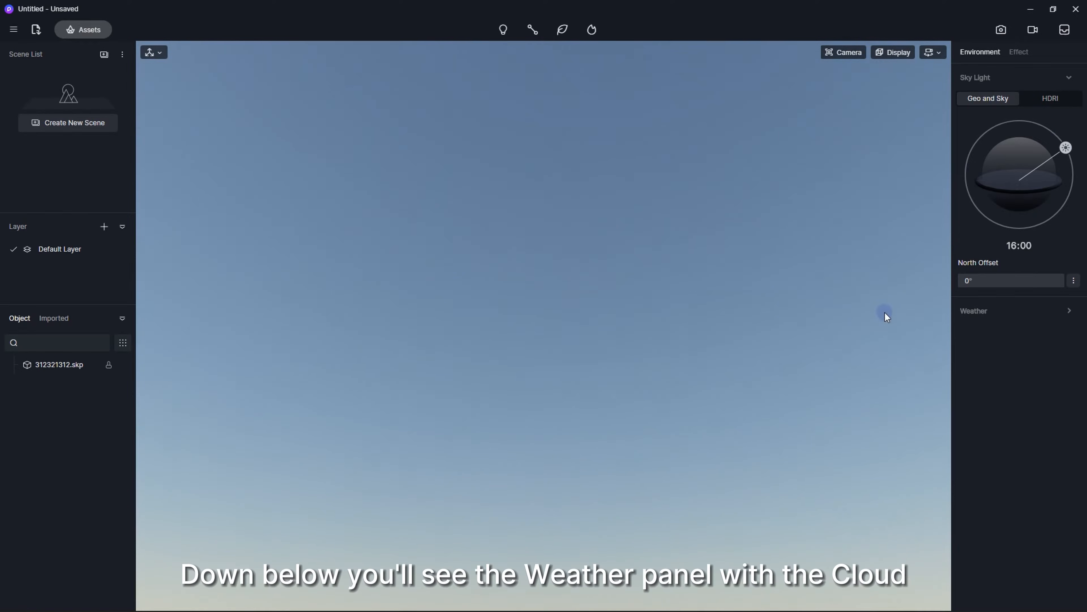
- Enable clouds under Weather and raise the cloud Amount to 1
left_click(1070, 337)
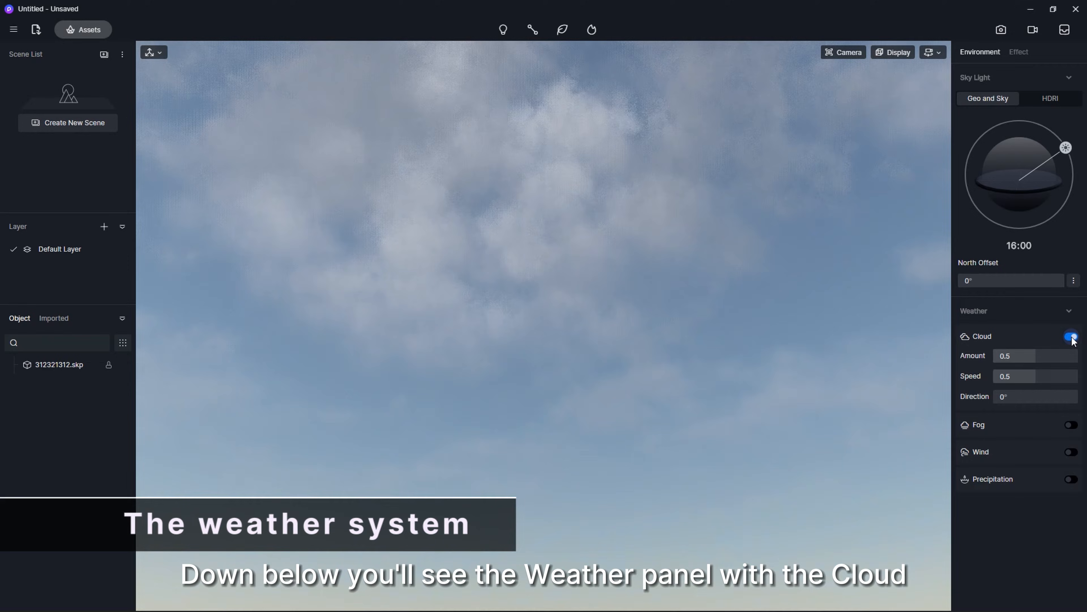
left_click(1071, 425)
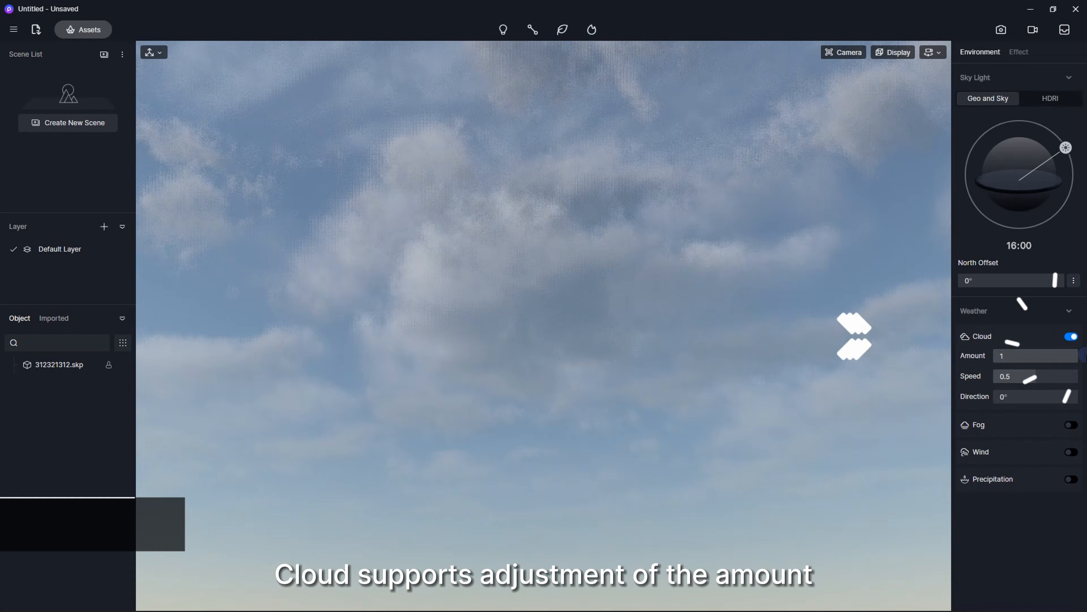
left_click_drag(1016, 376, 1068, 376)
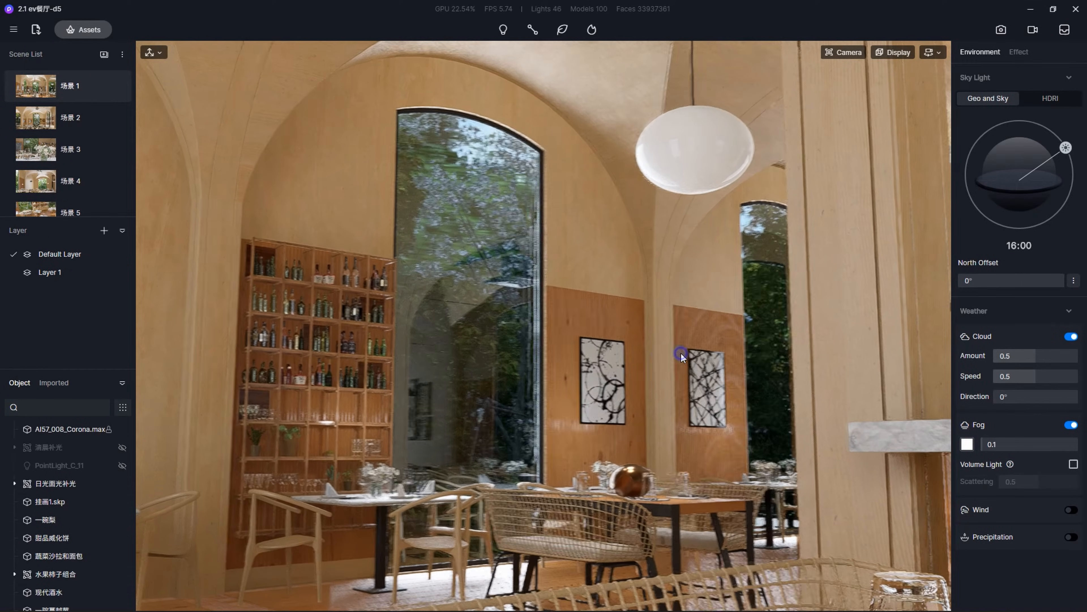
- Raise the fog density to see the haze and sunrays, then switch fog off
left_click_drag(1013, 444, 1041, 444)
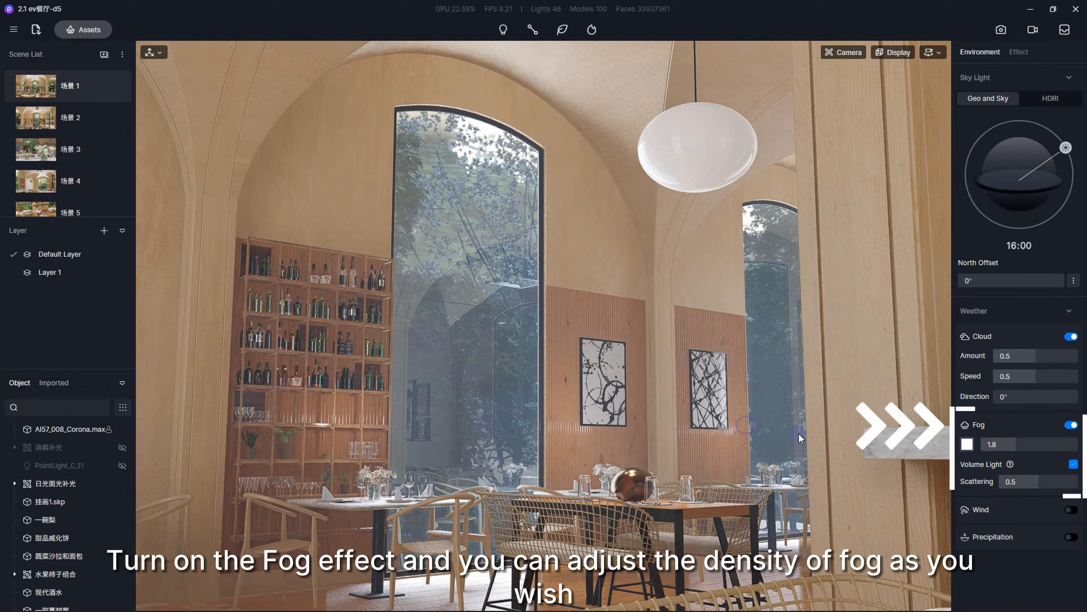
left_click_drag(963, 280, 1038, 281)
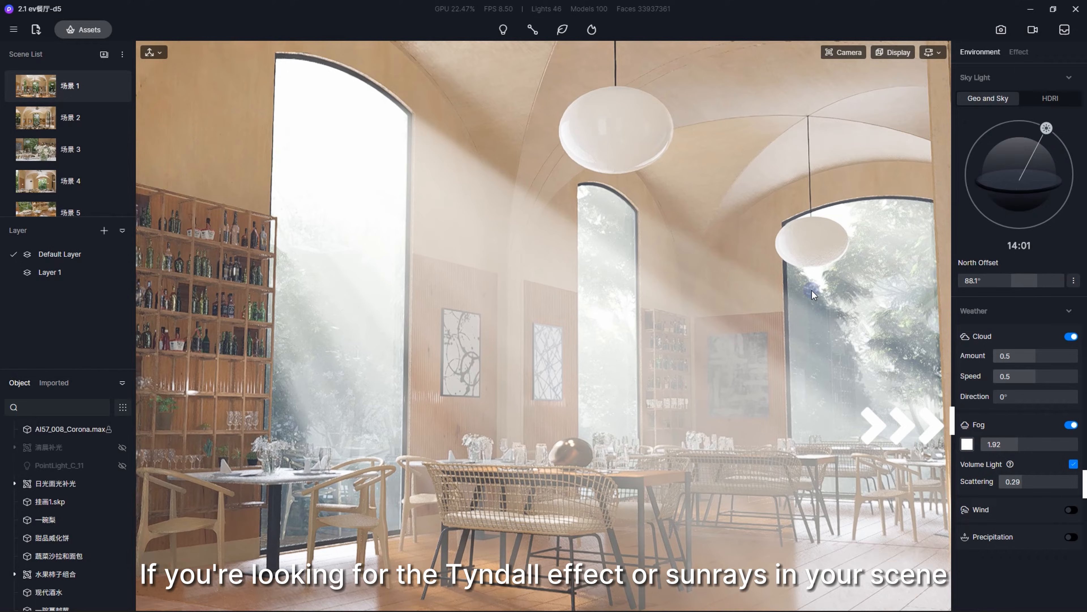
left_click(1072, 424)
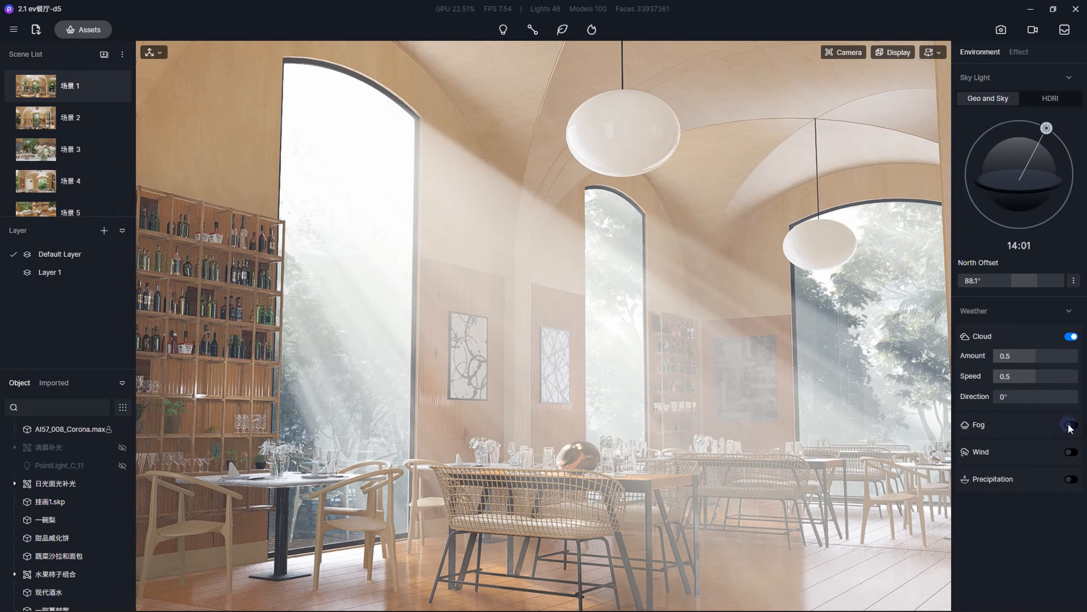
- Enable wind with strength around 0.76 so the trees outside sway
left_click(1071, 452)
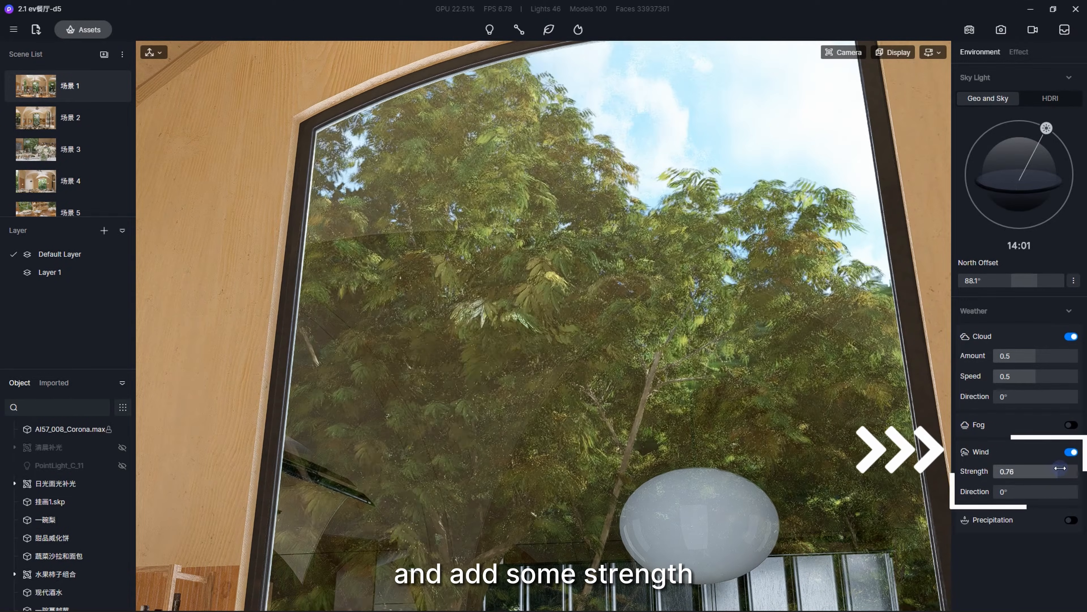
left_click_drag(1033, 470, 1002, 471)
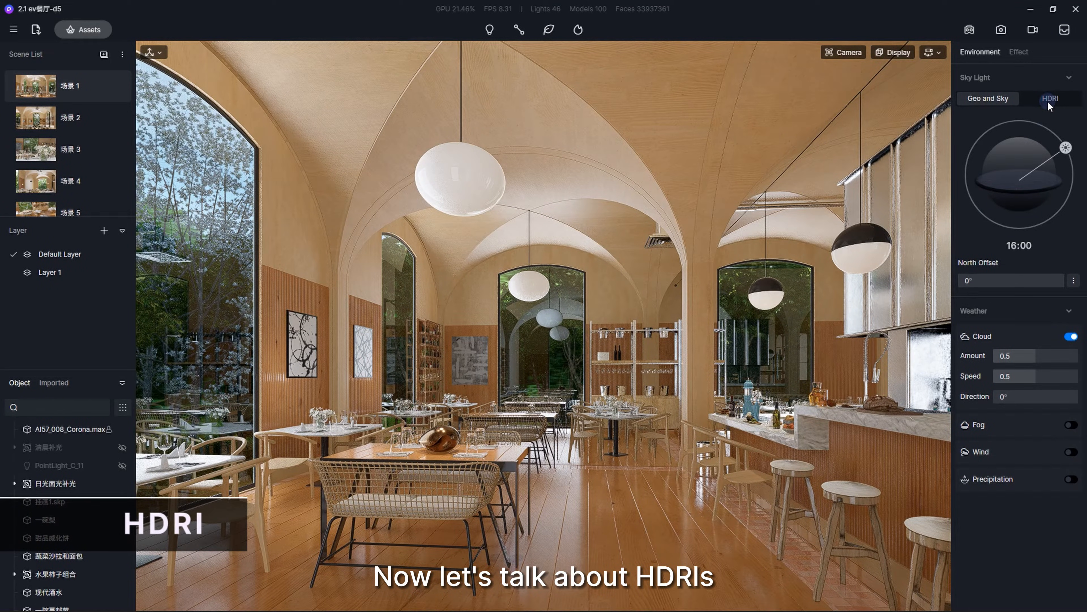
- Switch Sky Light to HDRI and load the glass pyramid plaza map from the custom 常用HDRI collection
left_click(1049, 99)
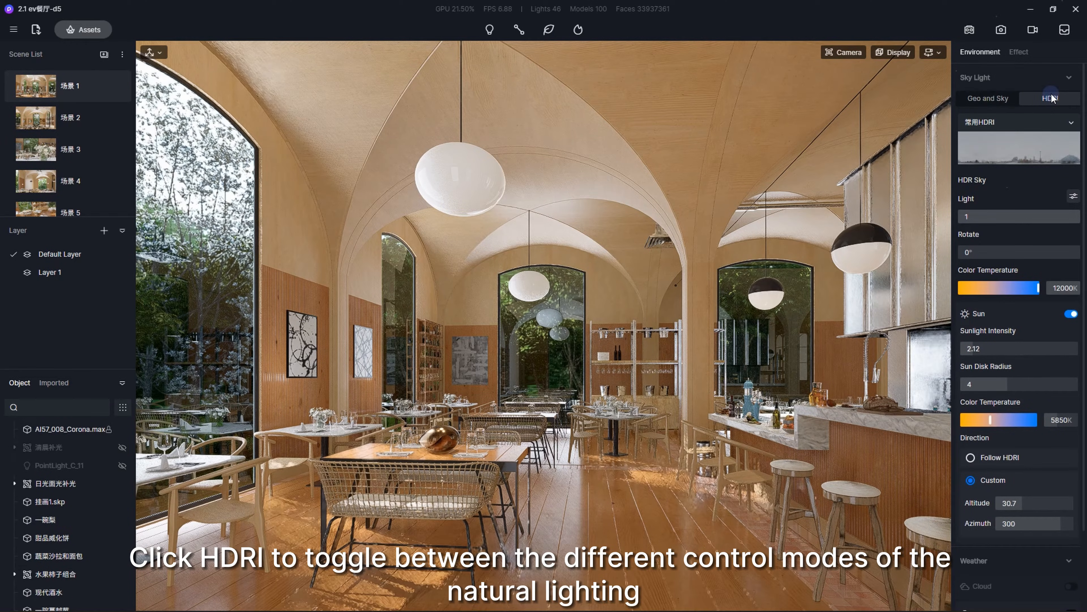
left_click(987, 98)
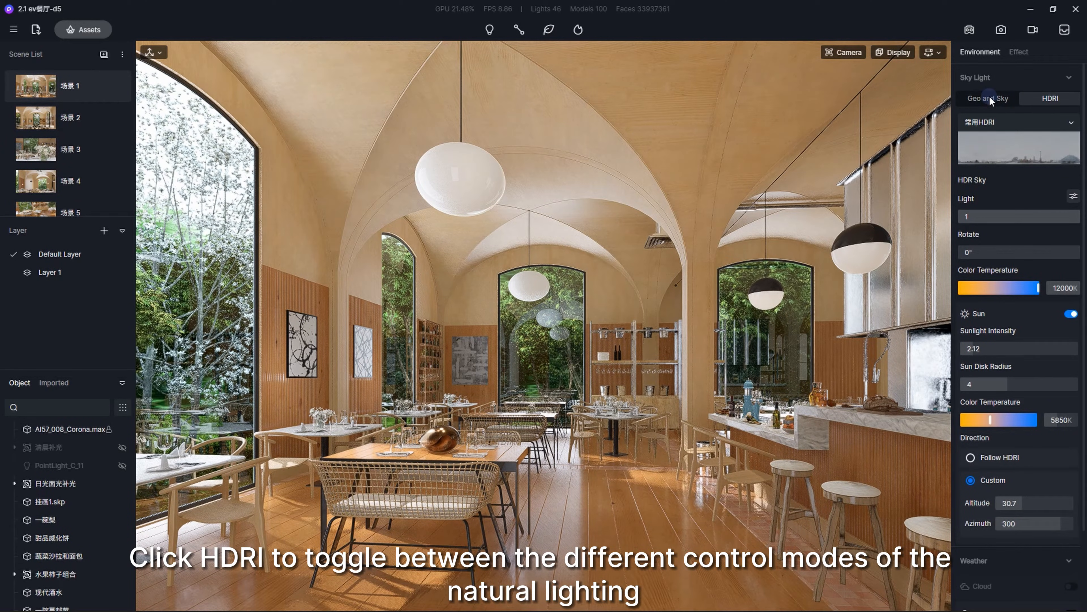
left_click(1050, 98)
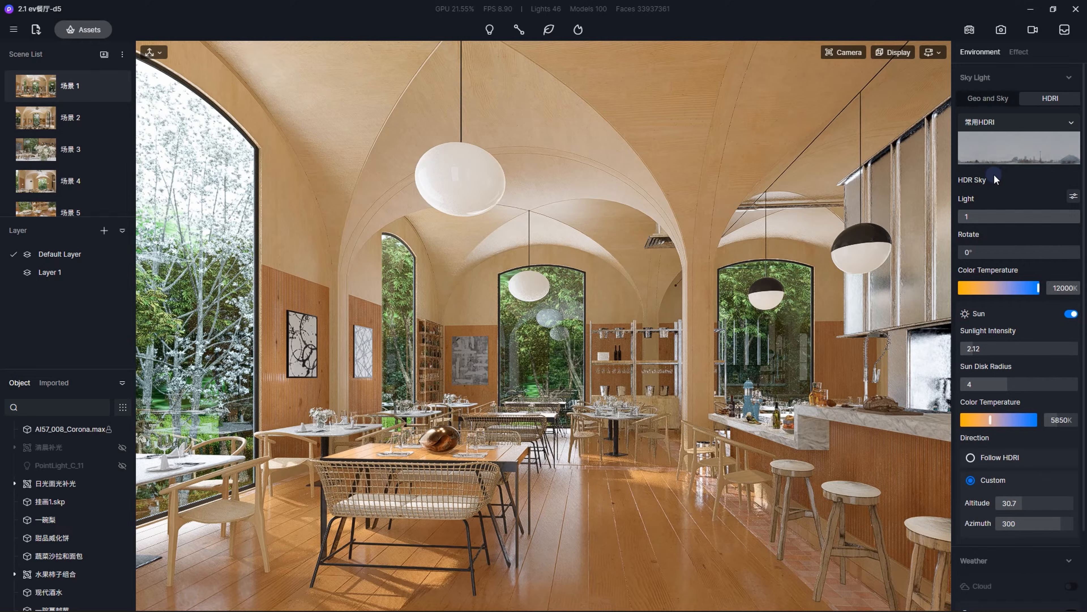
left_click(1017, 122)
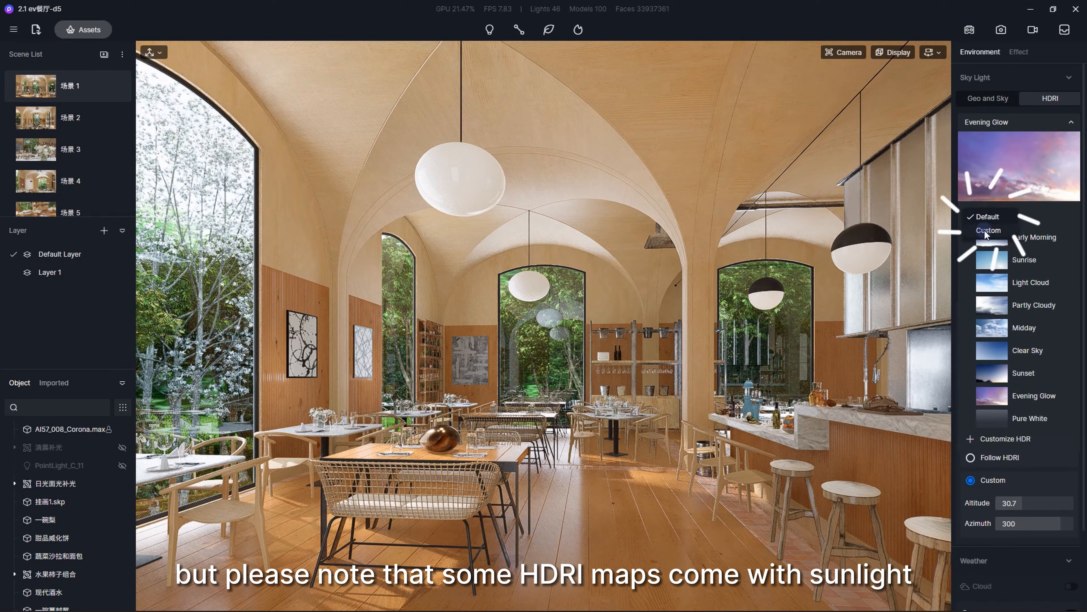
left_click(989, 231)
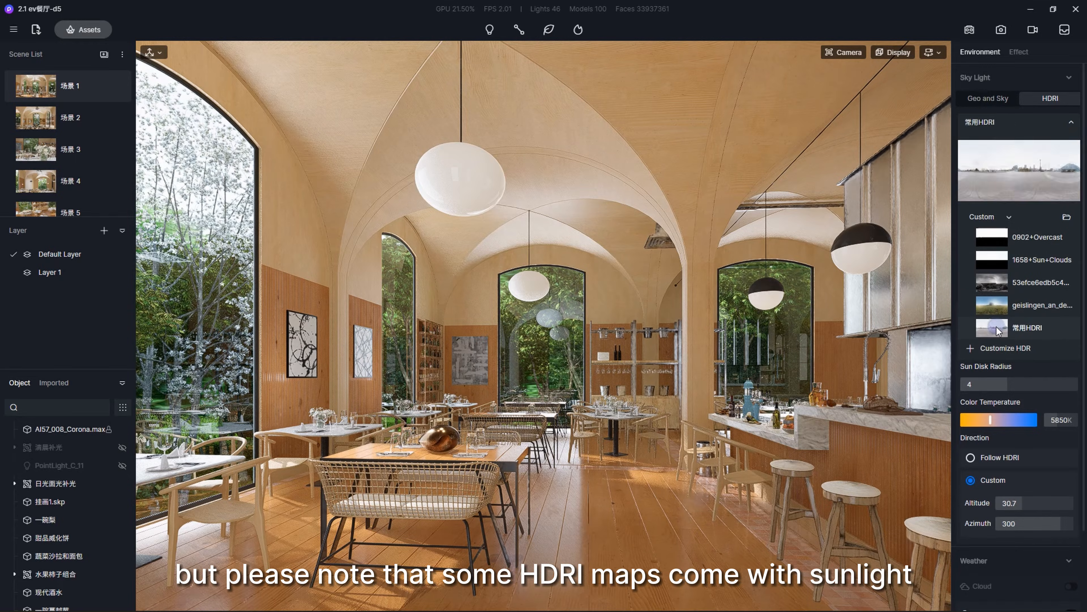
left_click(1029, 327)
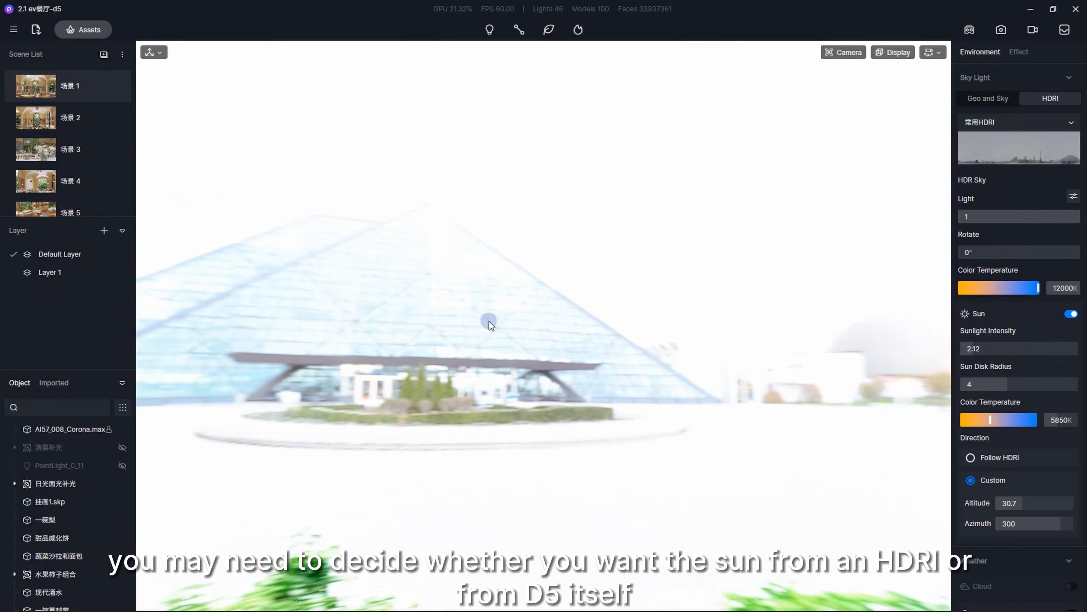
left_click(1019, 51)
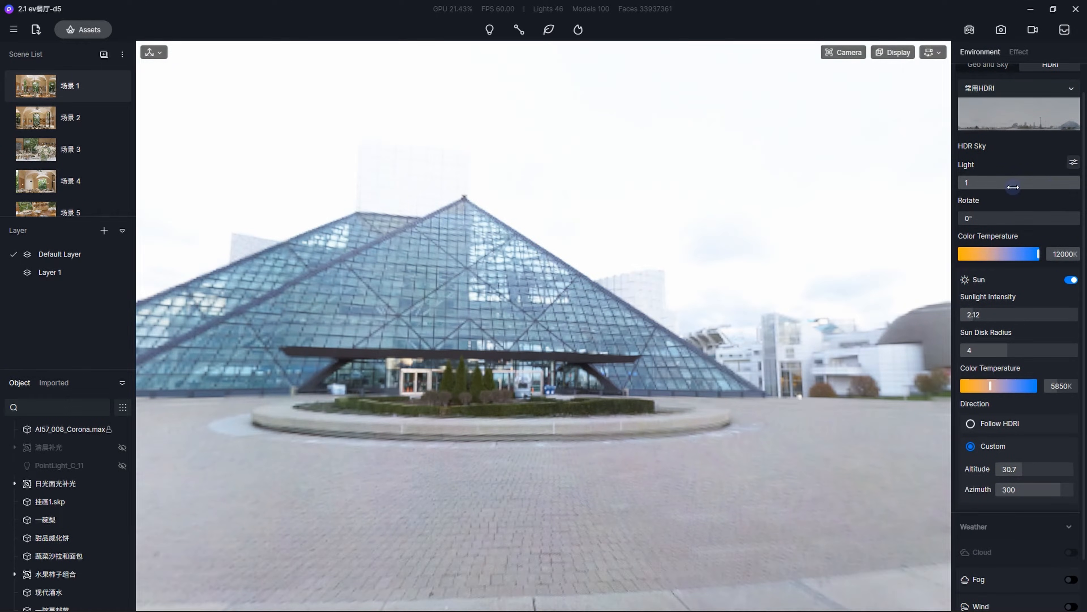
- Lower the HDRI sky brightness, shift its colour temperature and rotate the map to about 121.7°
left_click_drag(1012, 188, 988, 187)
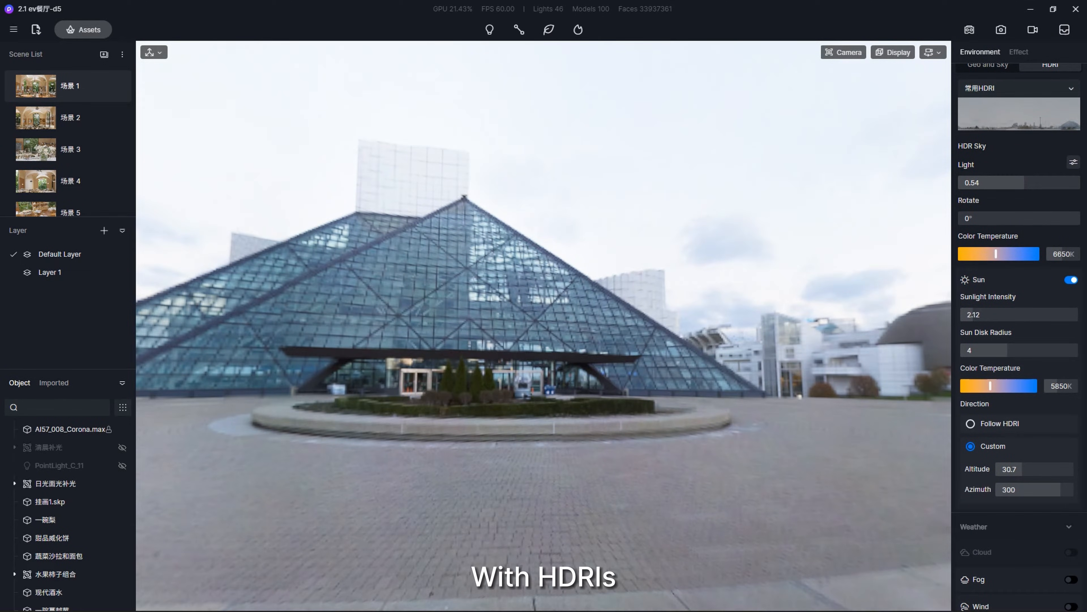
left_click_drag(963, 218, 1018, 217)
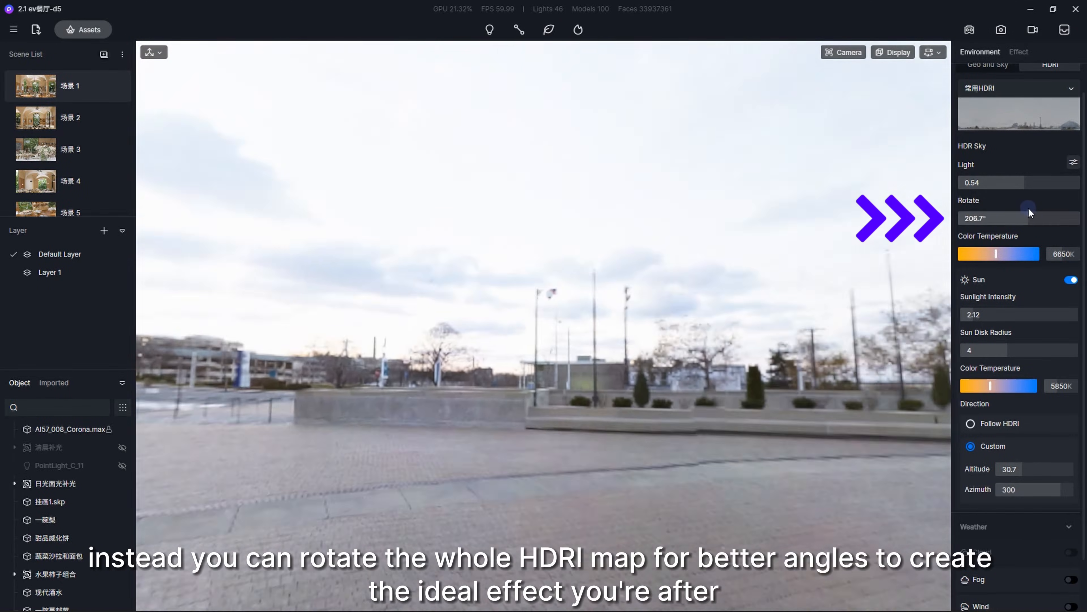
left_click_drag(1029, 211, 993, 211)
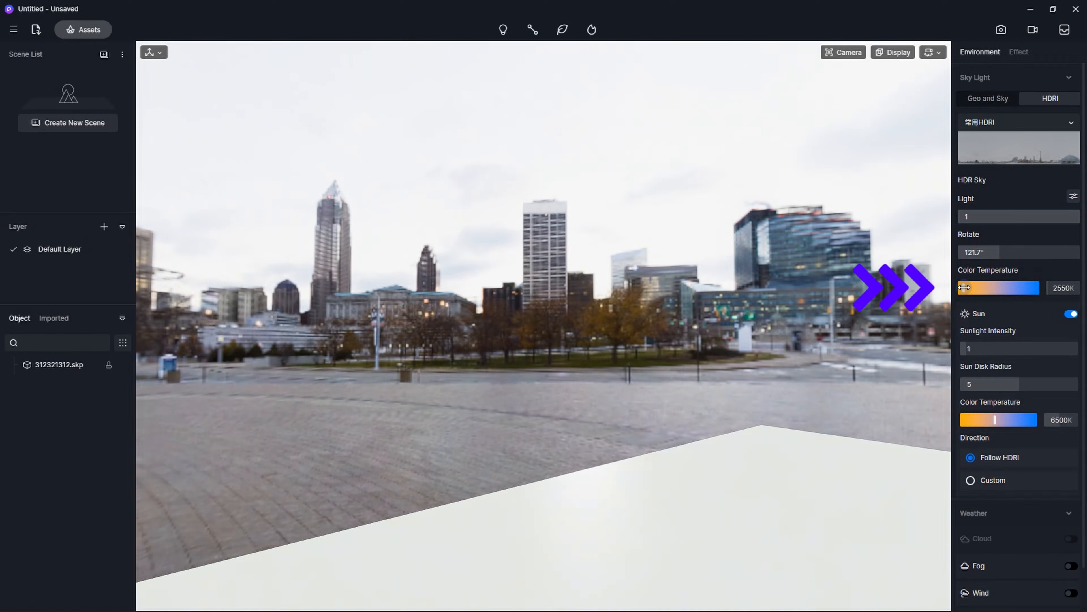
left_click_drag(963, 287, 1000, 287)
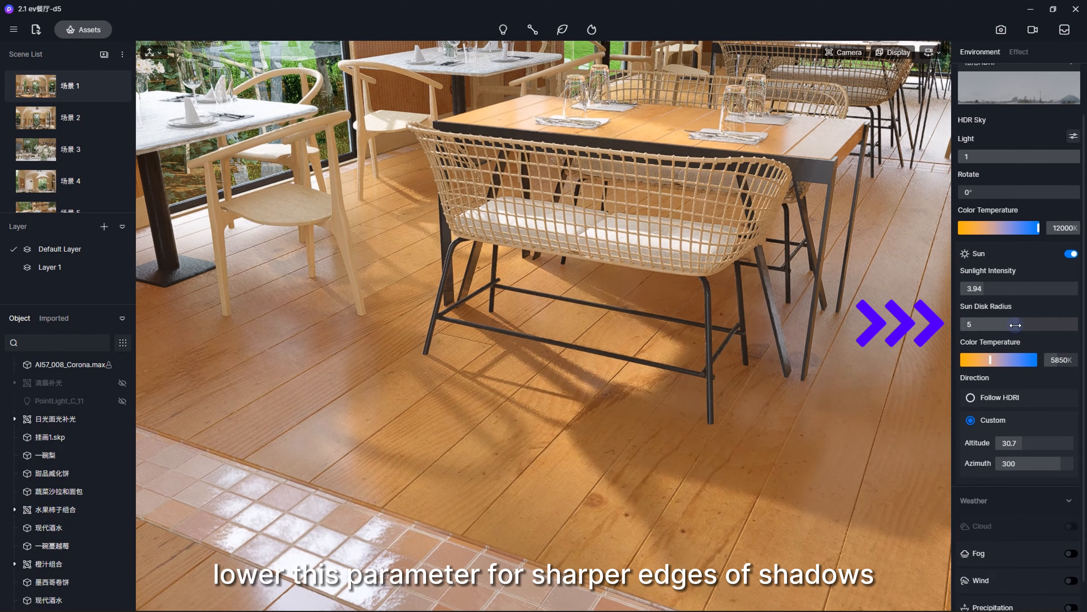
- Shrink the sun disk radius toward 0 for crisp floor shadows, then fine-tune it
left_click_drag(1017, 324, 964, 324)
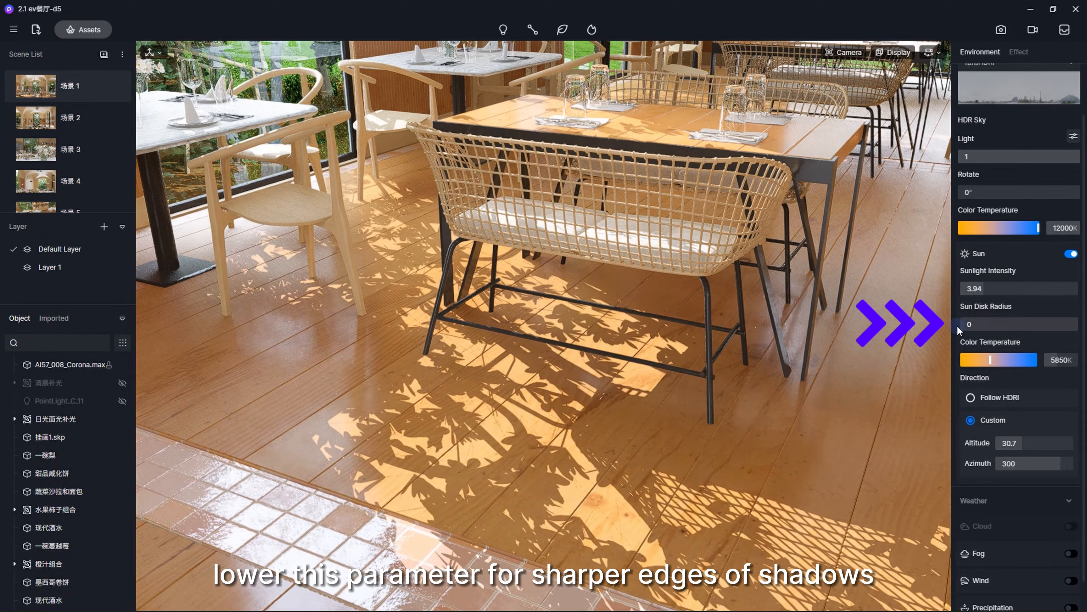
left_click_drag(969, 324, 1023, 324)
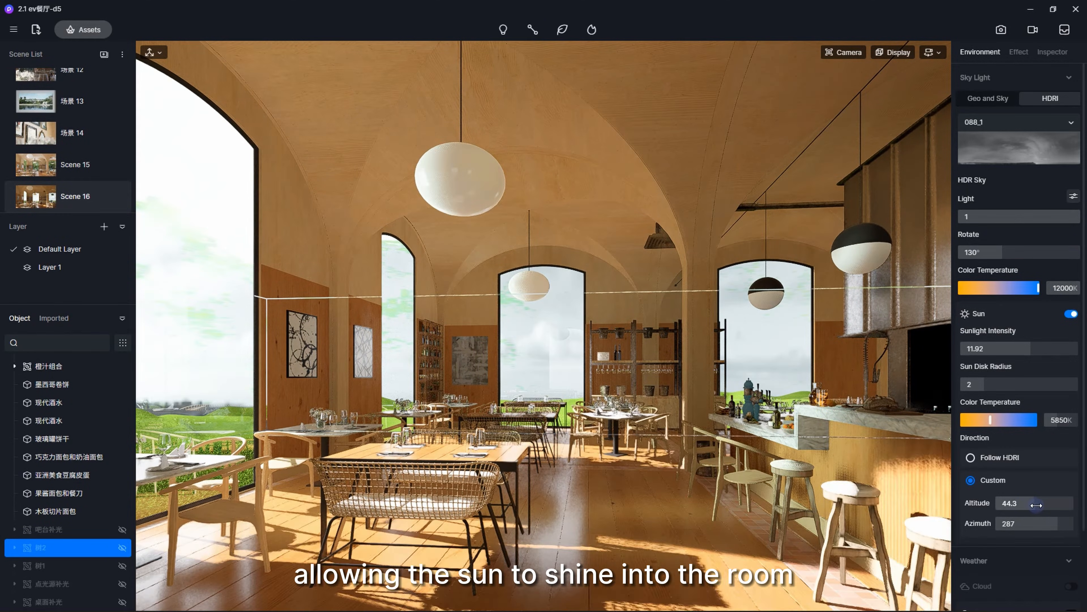
- Raise the sun altitude to about 50.9° and enlarge the sun disk to 8 for softer shadows
left_click_drag(1019, 348, 985, 348)
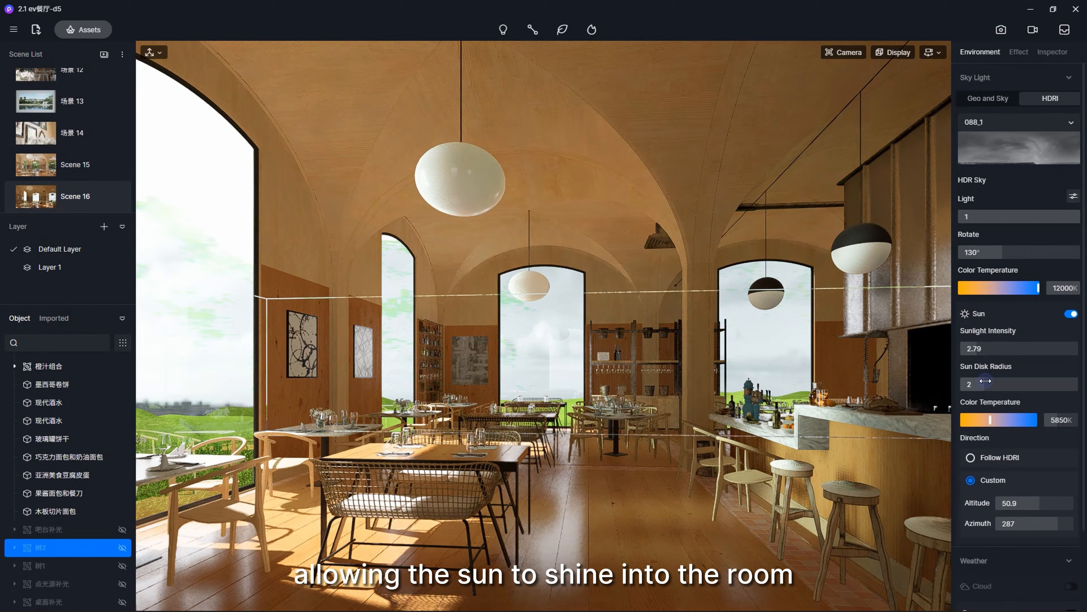
left_click_drag(977, 383, 1053, 382)
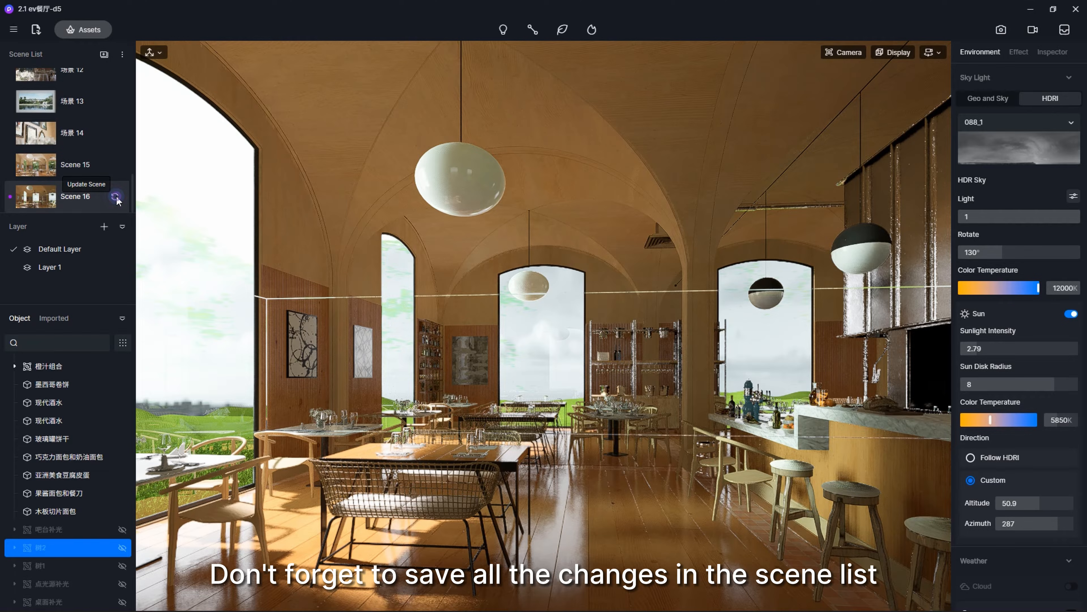
- Save the new sun lighting into Scene 16
left_click(117, 197)
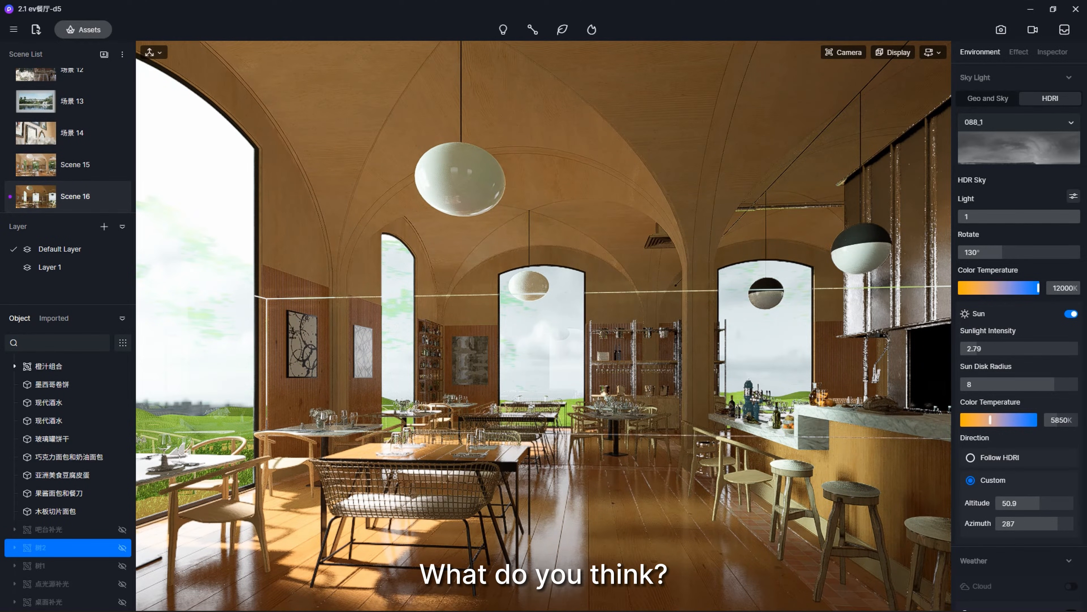
left_click(66, 419)
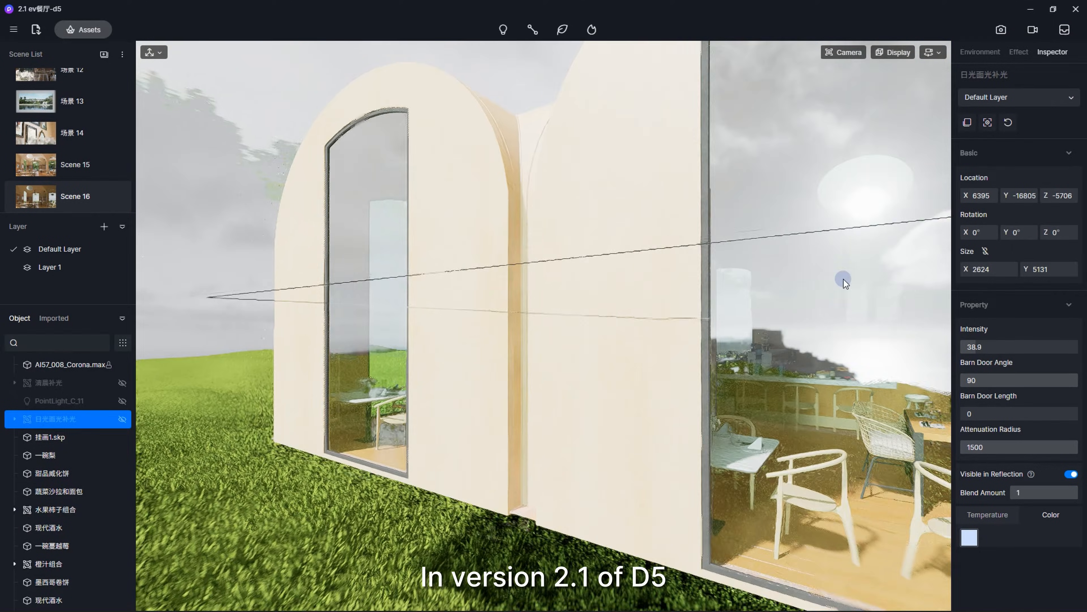
- Lower the exposure slightly below 0 in post-processing and pick the rectangular light
left_click(1019, 52)
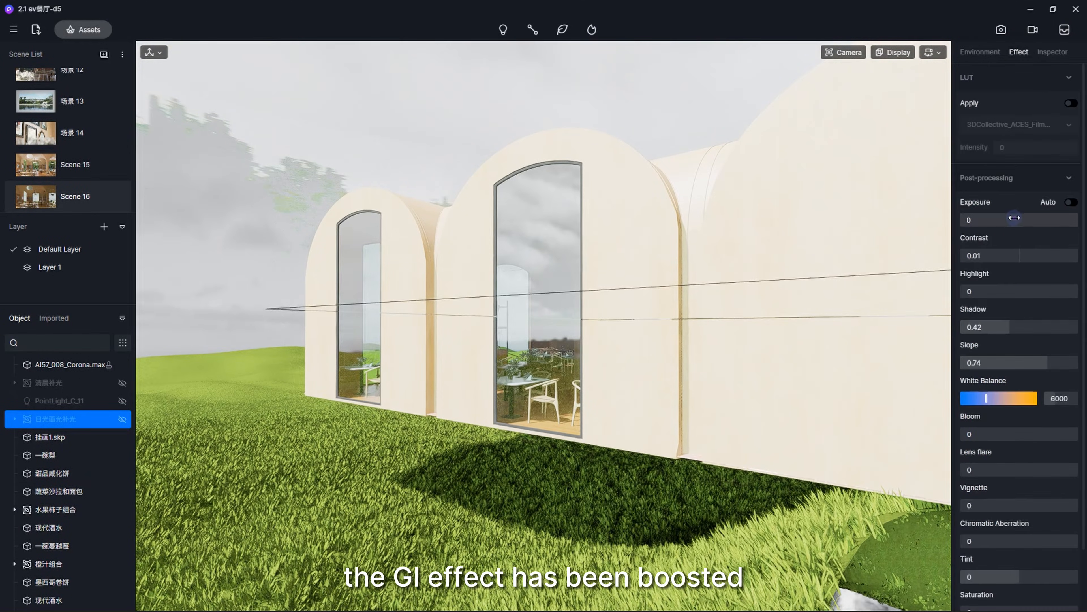
left_click_drag(1022, 219, 1017, 219)
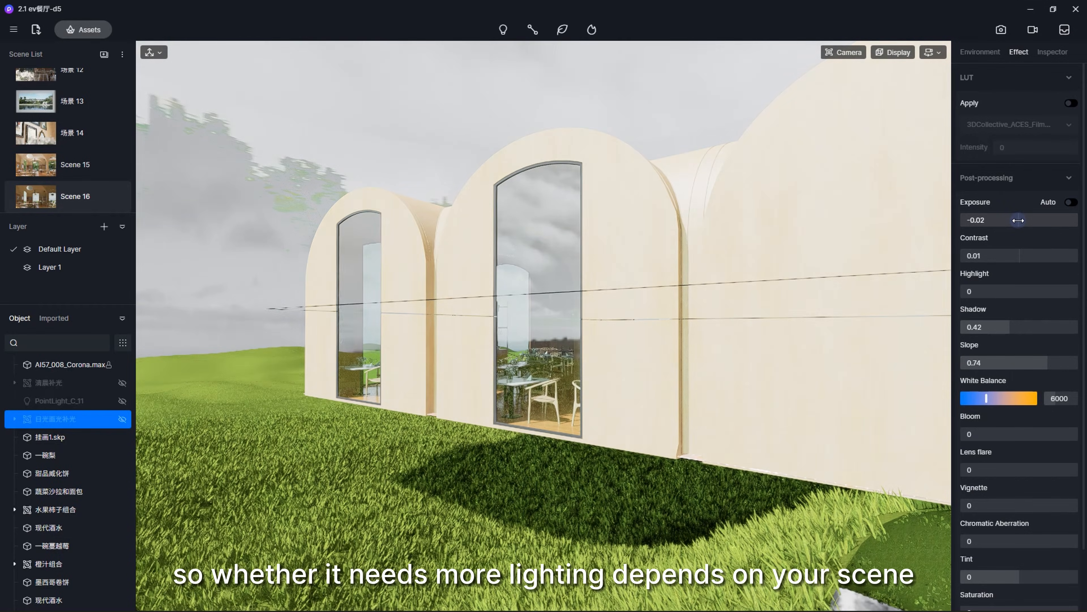
left_click(503, 30)
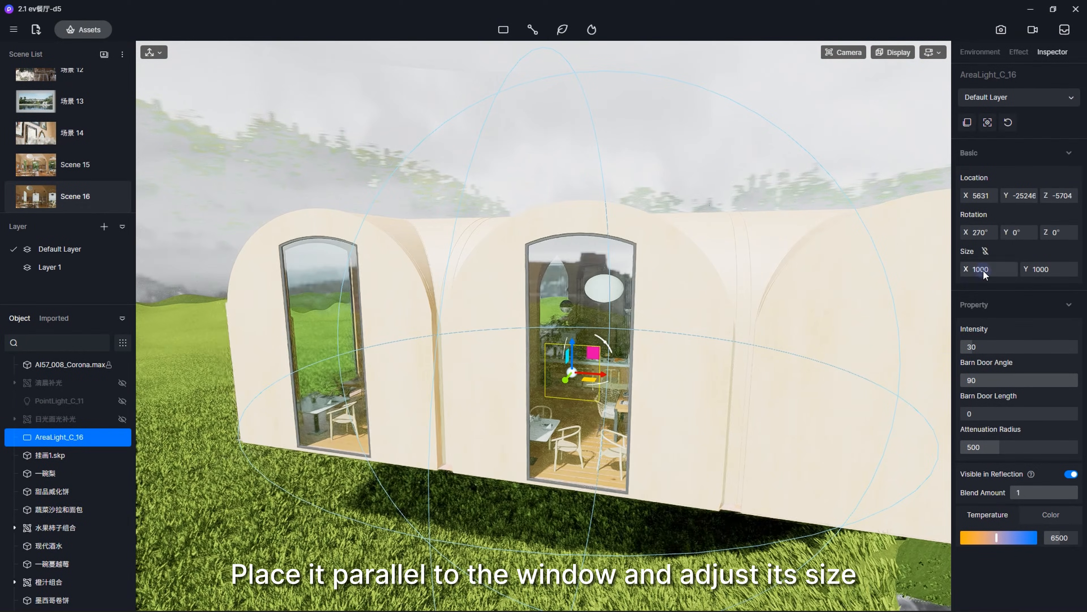
- Size the rectangular light 2500 by 5000, place it by the arched window and tint it pale blue (HSV S 5)
type("3000")
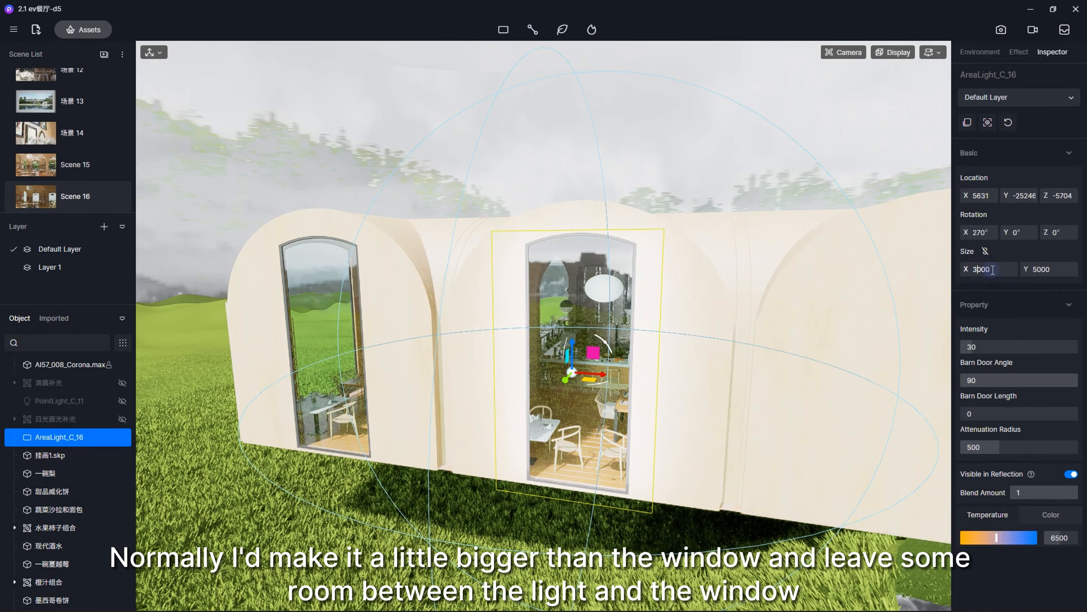
type("2500")
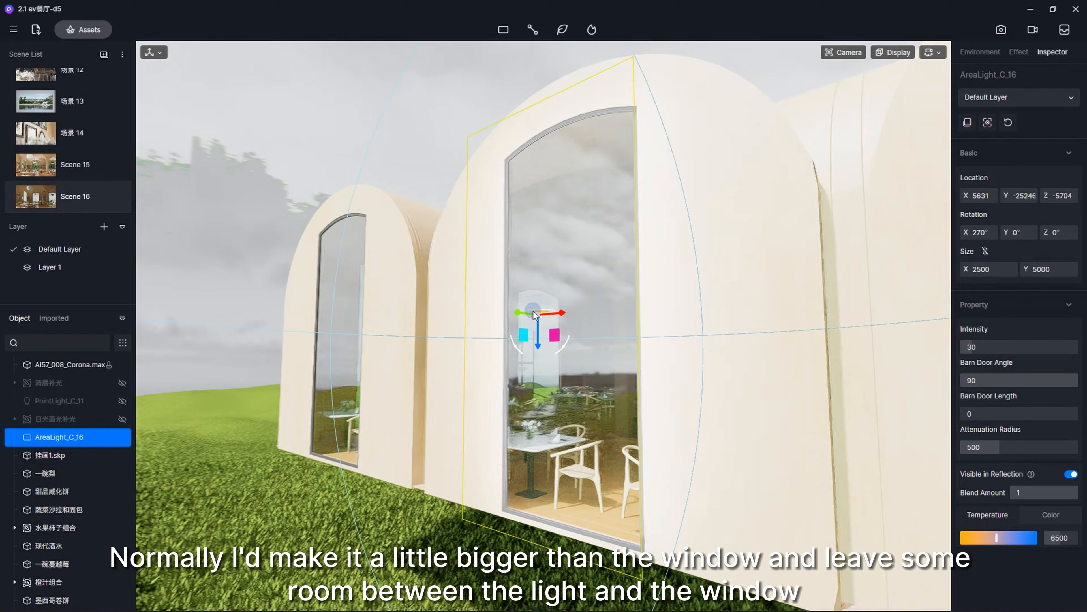
left_click_drag(534, 316, 586, 256)
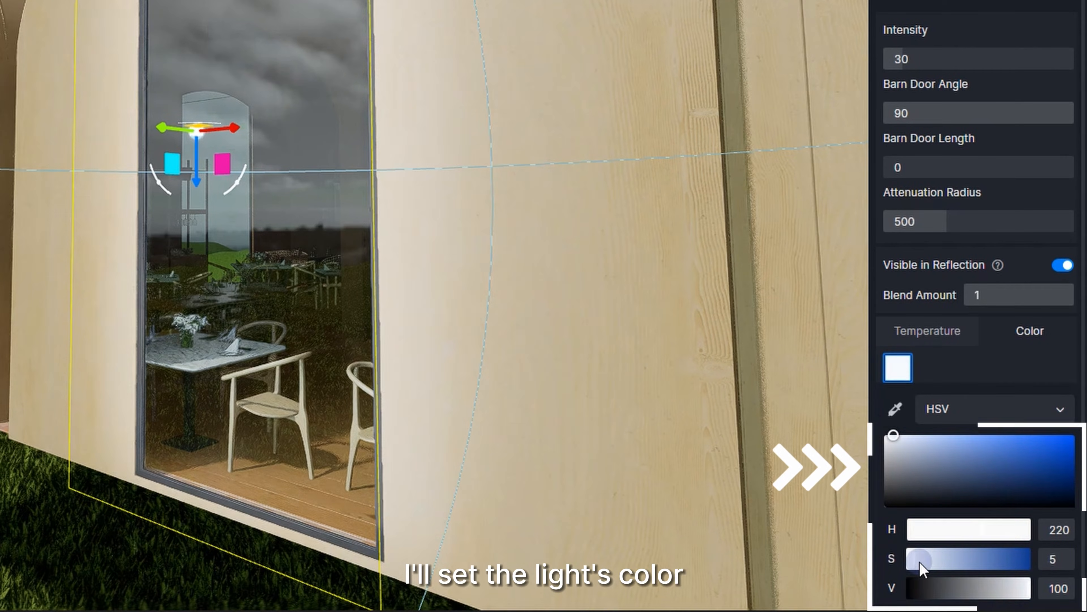
left_click_drag(924, 558, 957, 558)
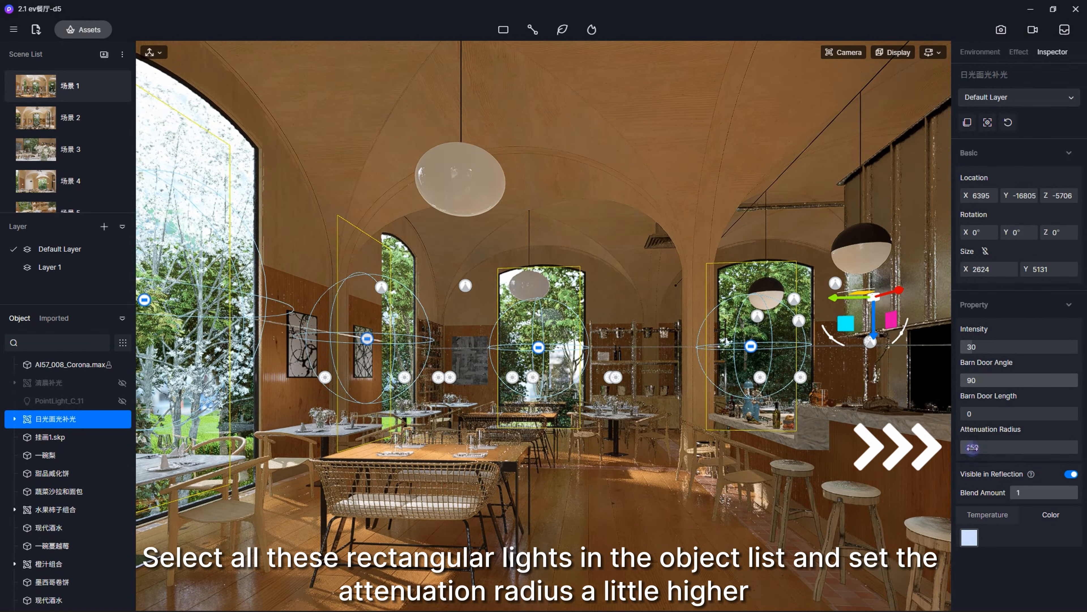
- Raise the window fill lights' attenuation radius to 1500 and bring up the Effect settings
left_click_drag(978, 439, 1082, 438)
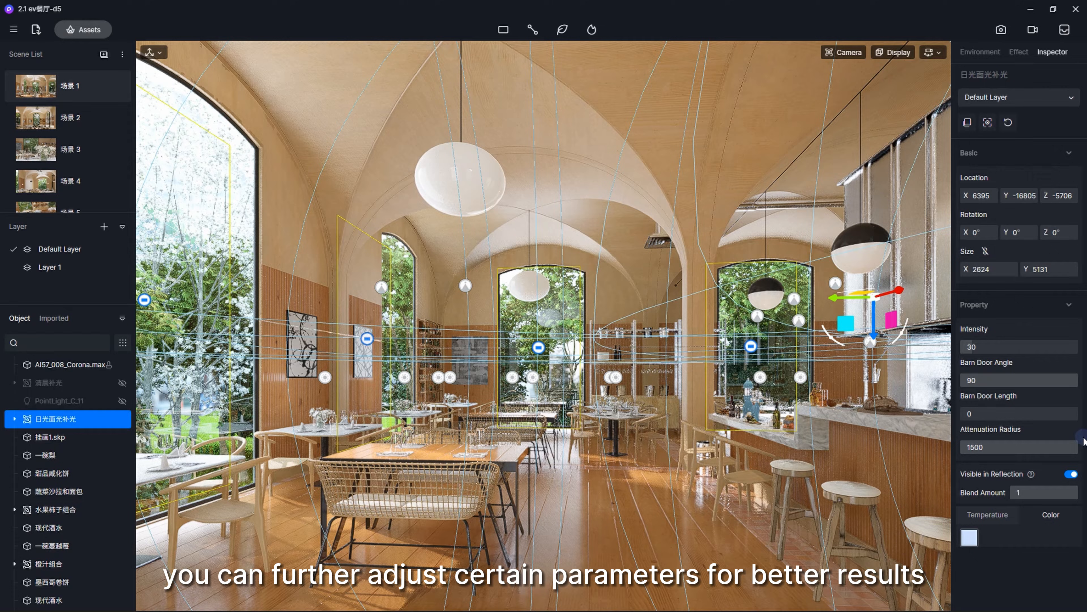
left_click(1018, 52)
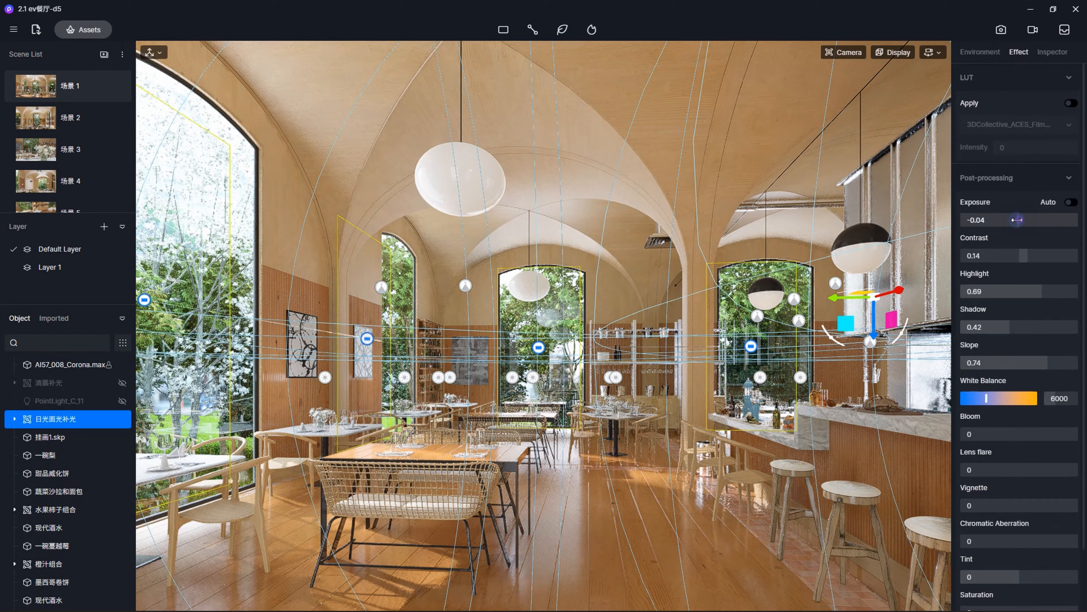